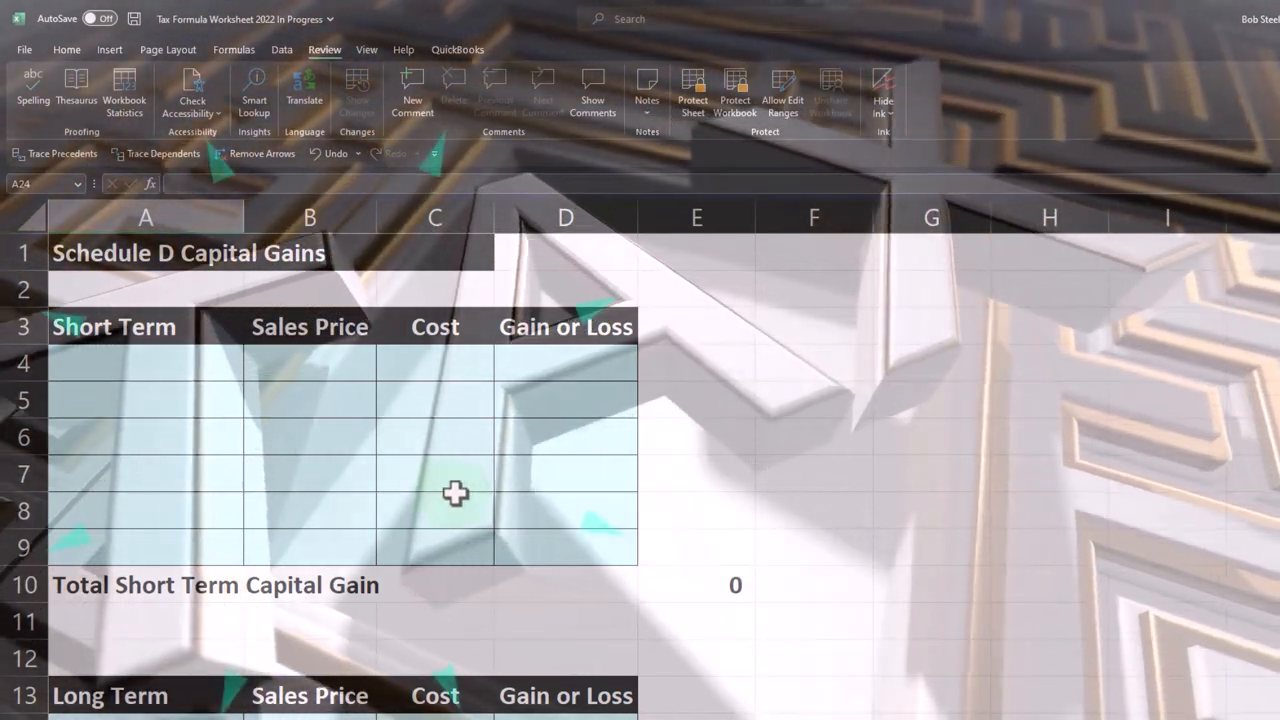
- Enter a long-term sale in row 14 at price 1,000 and cost 300, giving a 700 gain
scroll(down, 3)
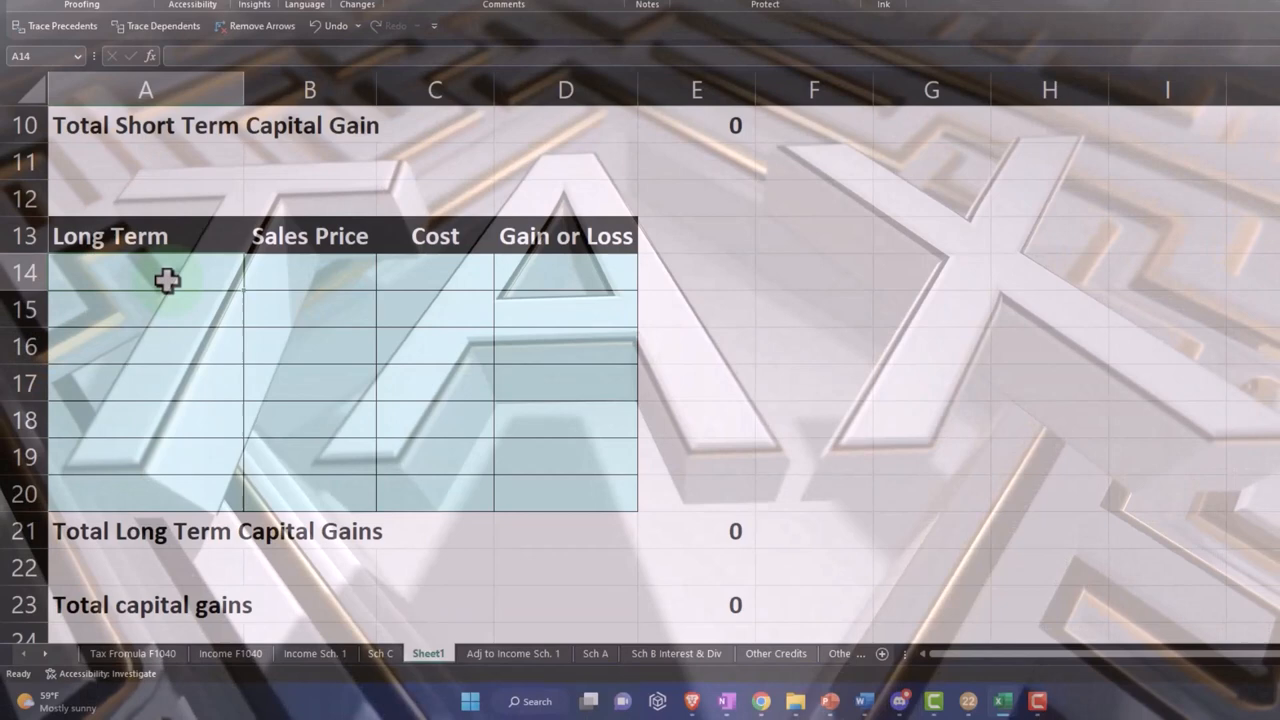
text(Sh)
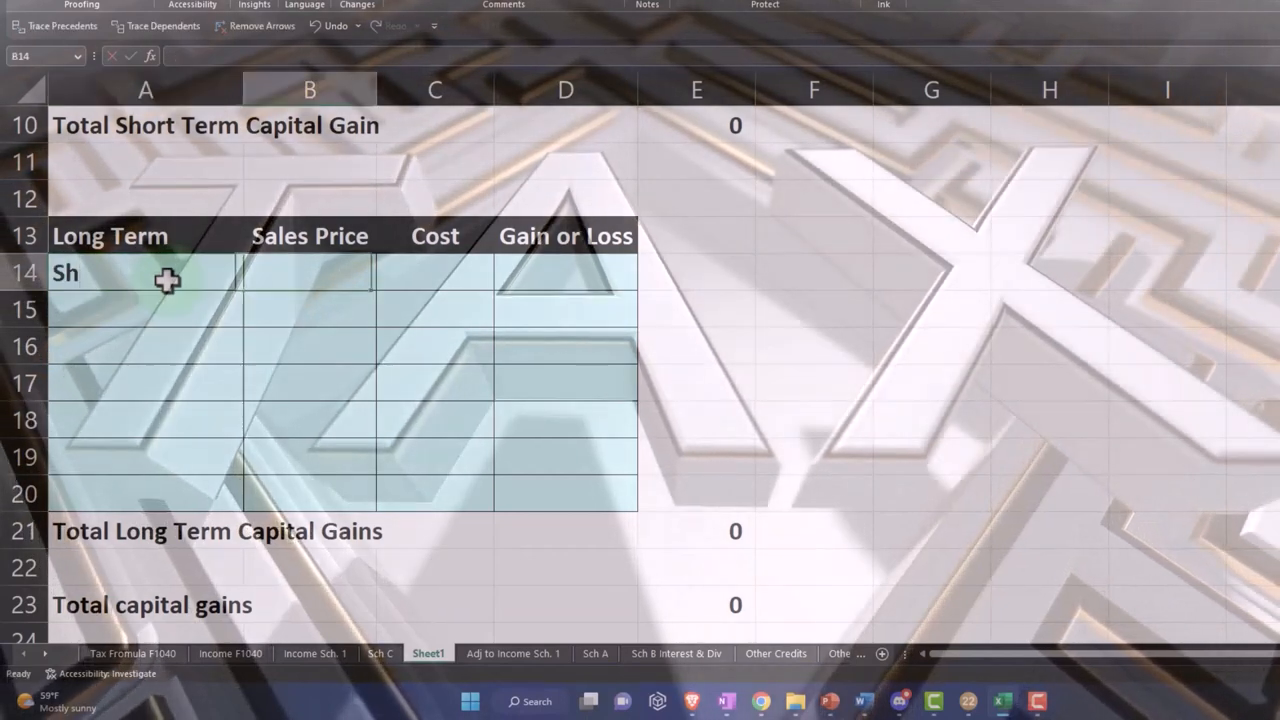
text(100)
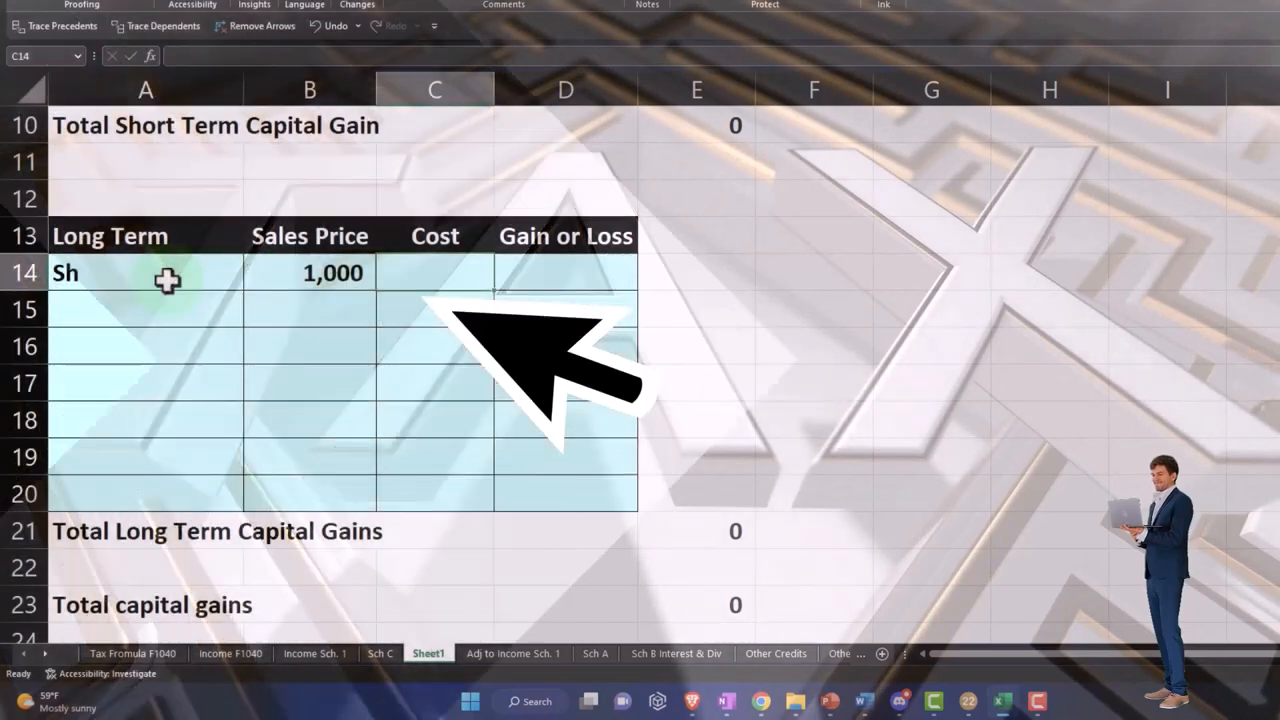
text(300)
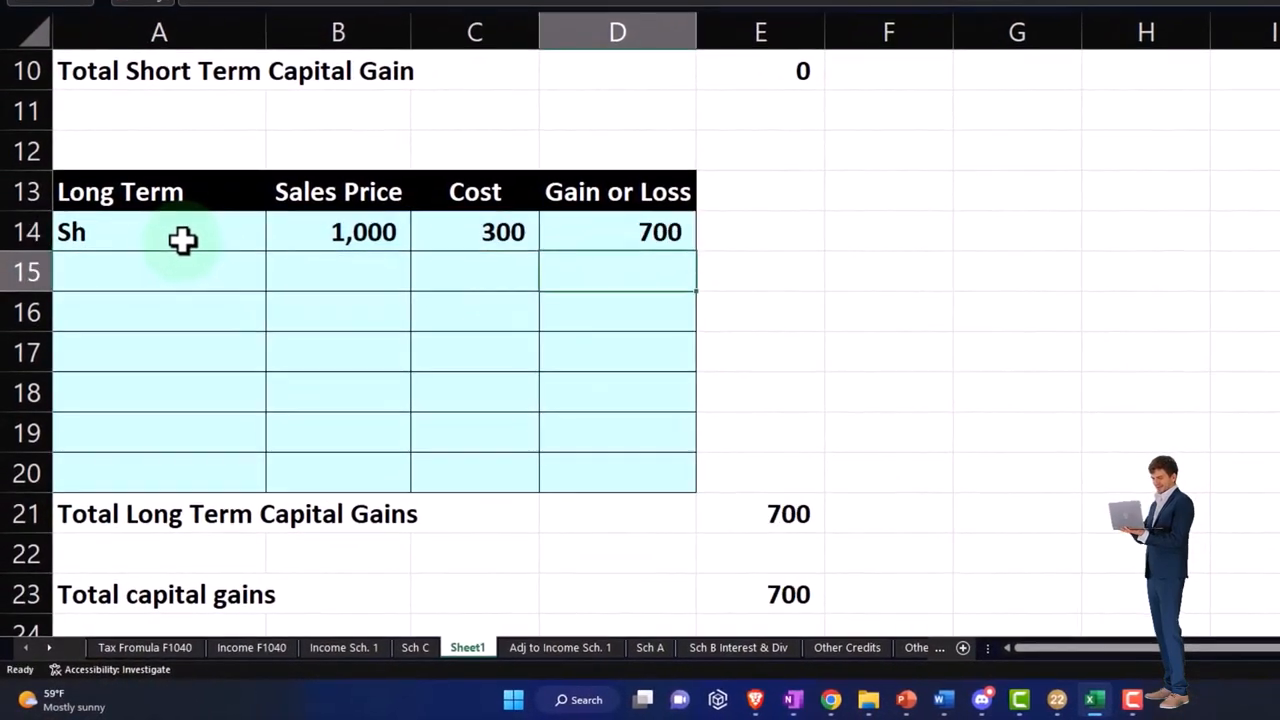
mouse_move(83, 515)
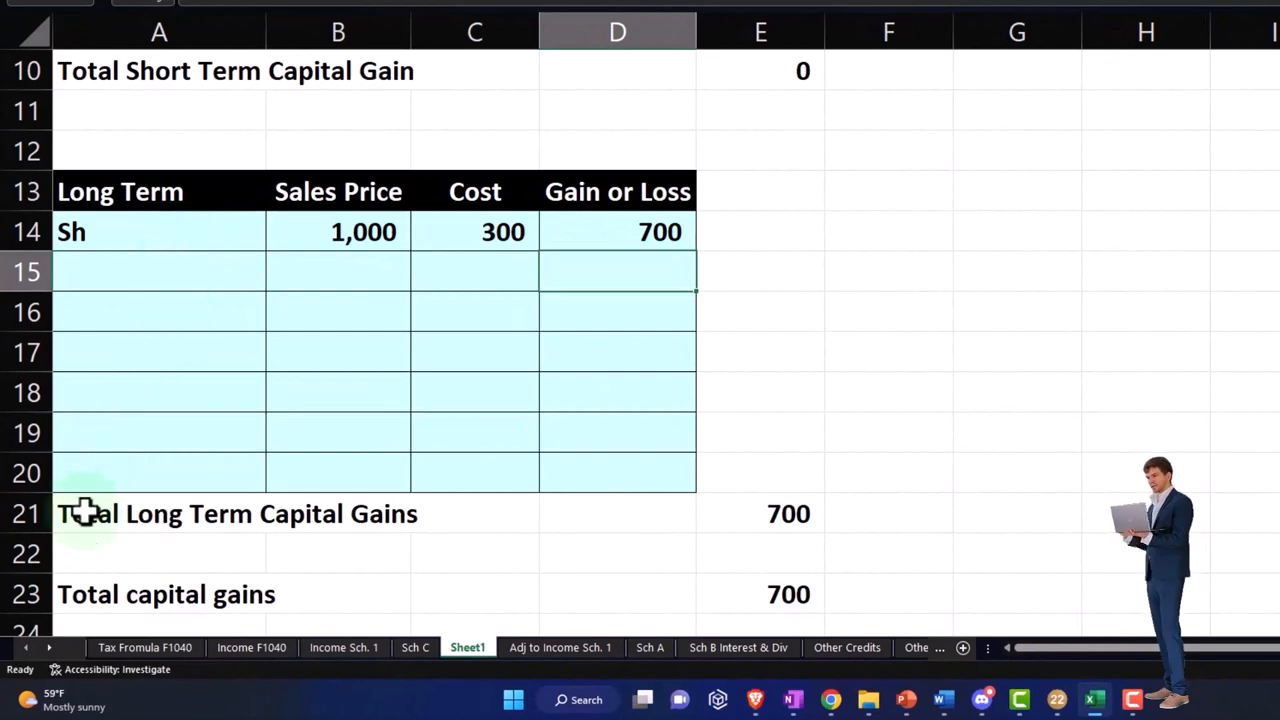
- Begin extending the Income formula in D2 with '+' to add the Sch D Cap Gains total
click(143, 647)
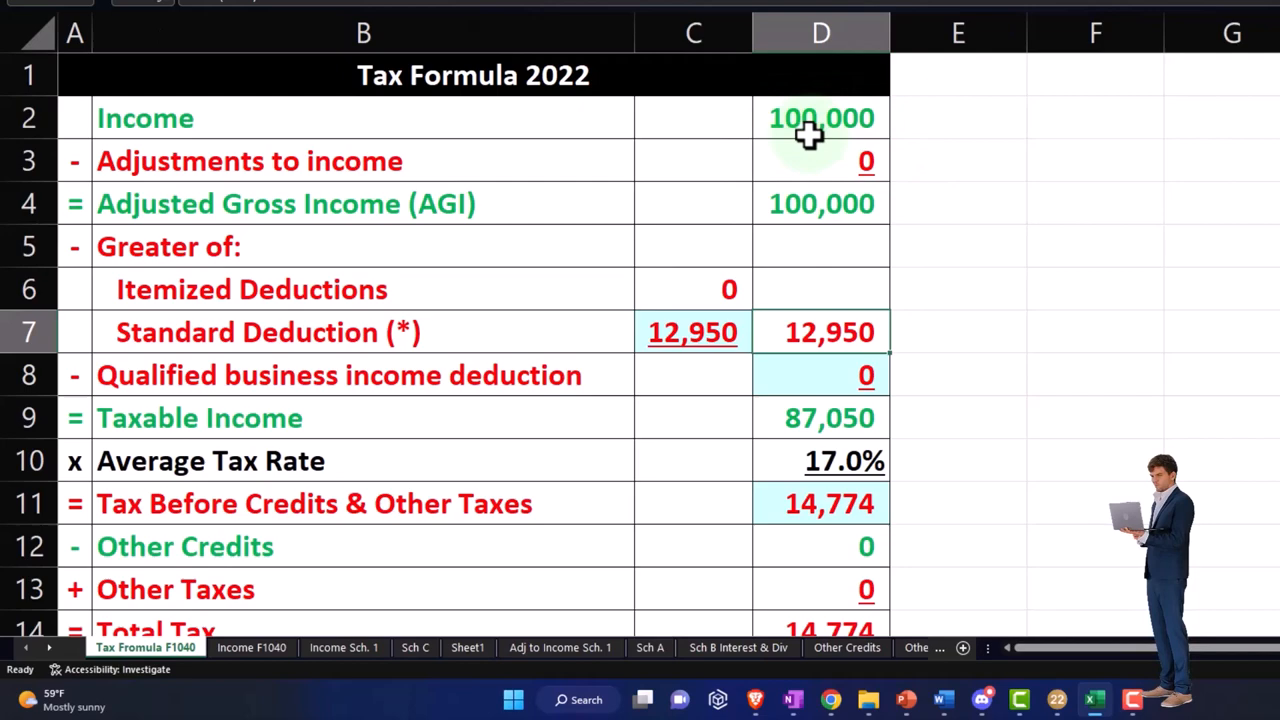
double_click(821, 118)
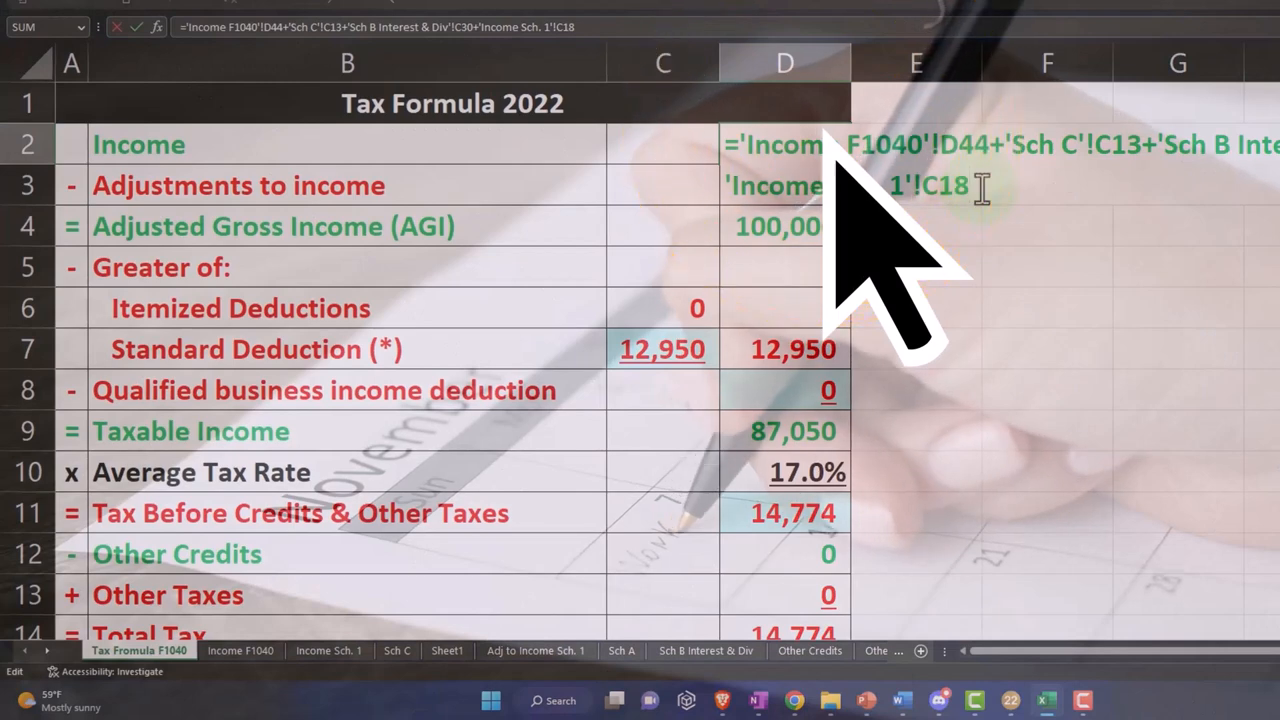
text(+)
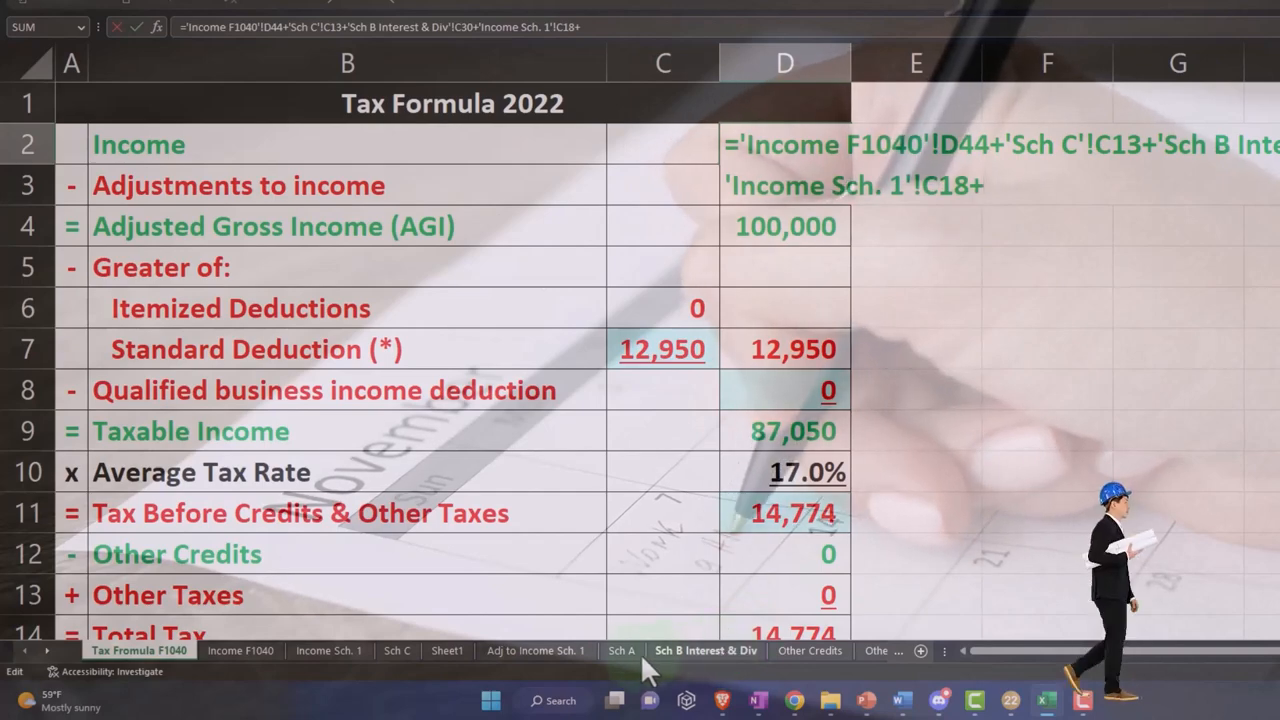
click(446, 650)
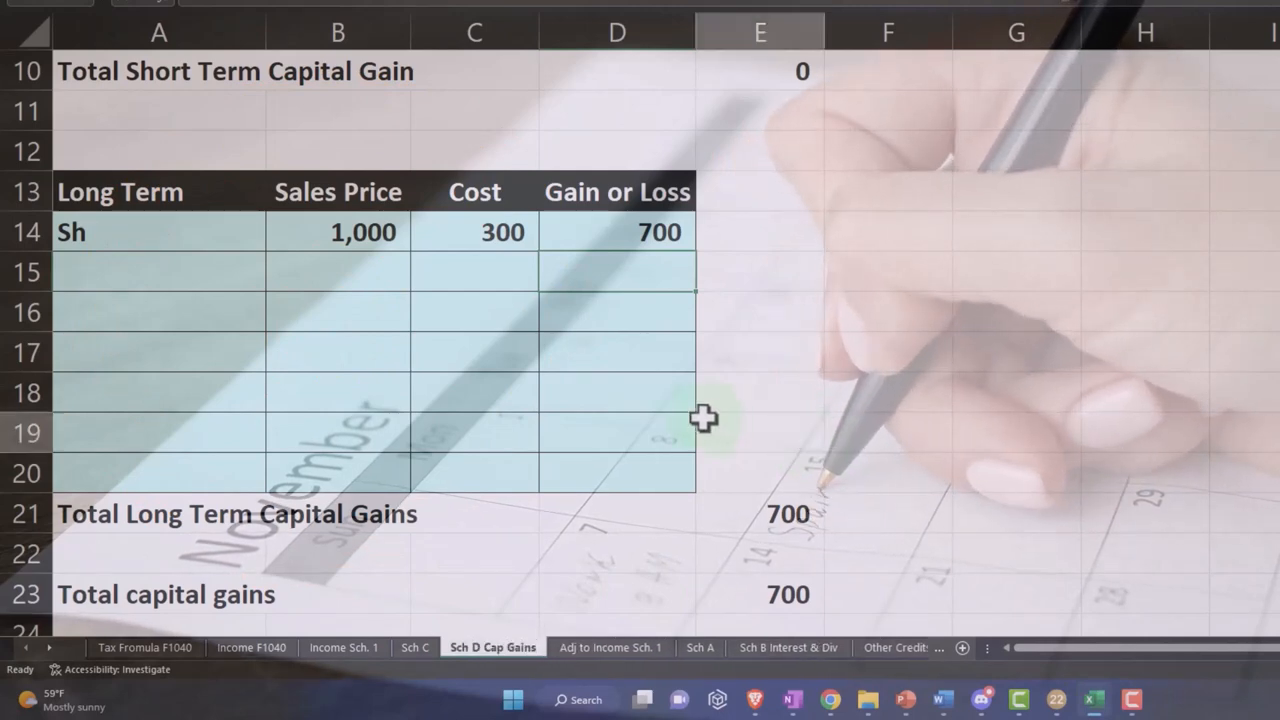
- Add total capital gains E23 to Income, giving 100,700 income and 87,750 taxable income
click(145, 648)
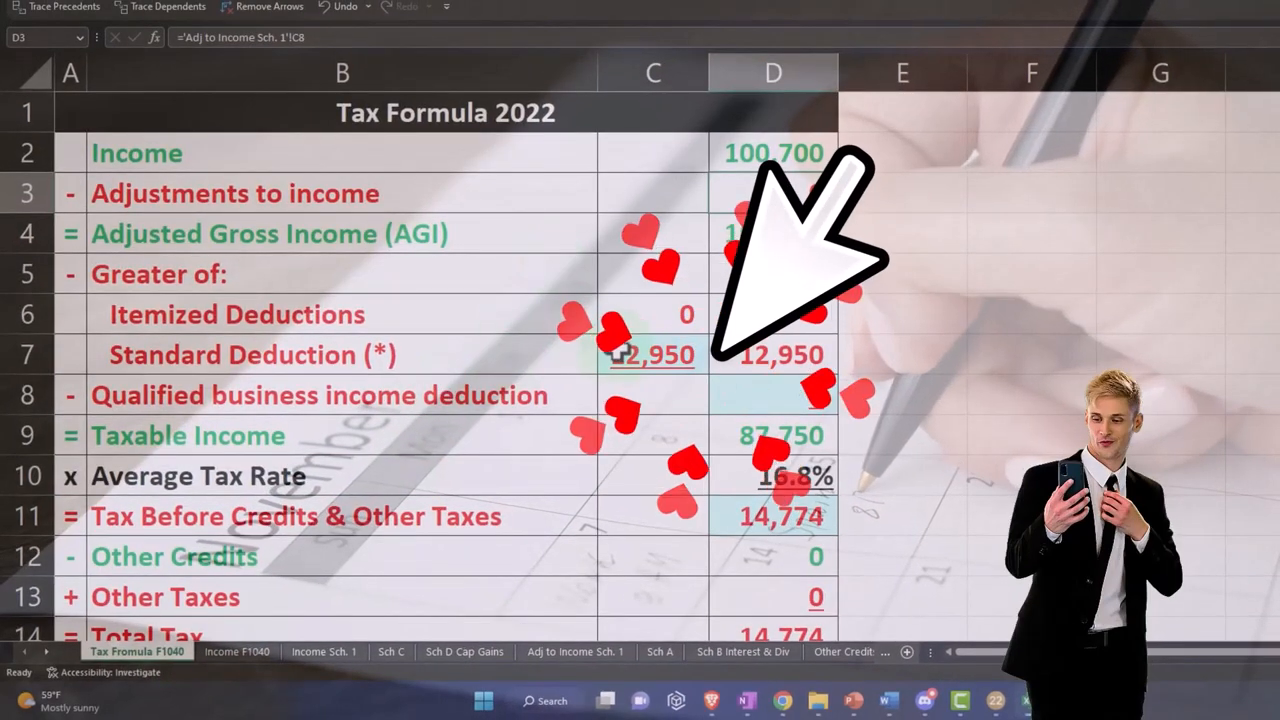
click(652, 354)
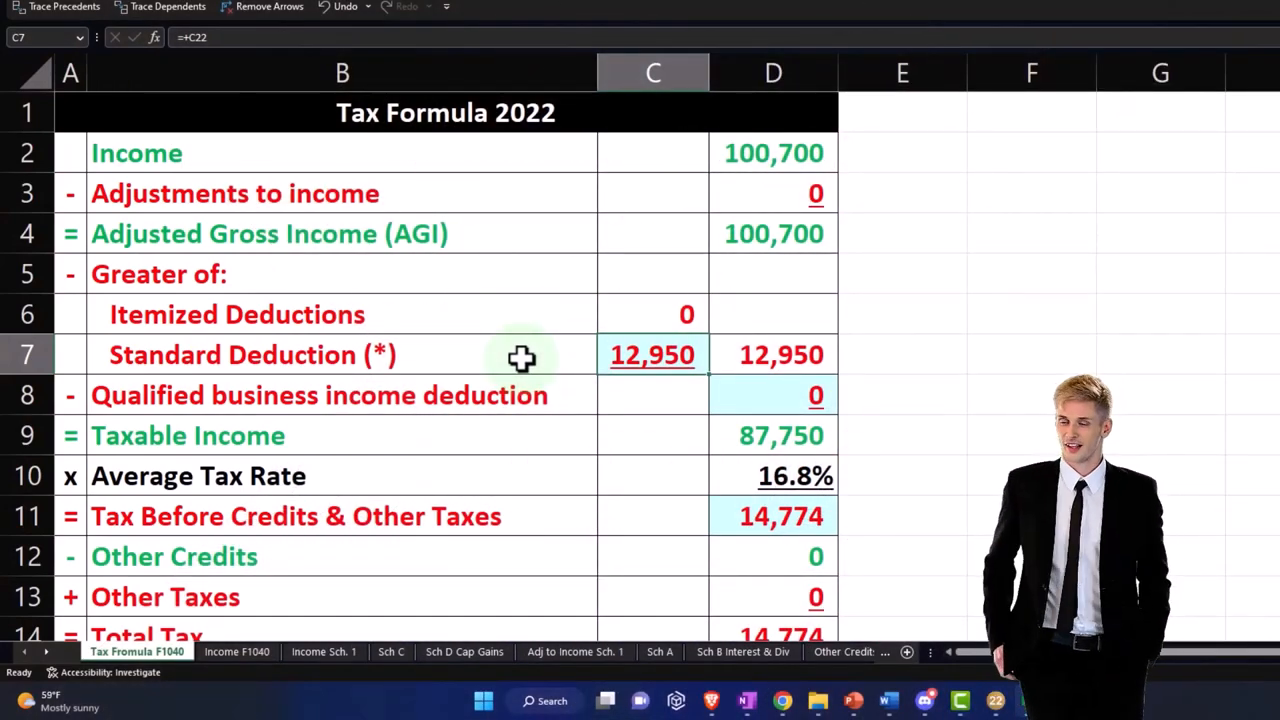
mouse_move(462, 436)
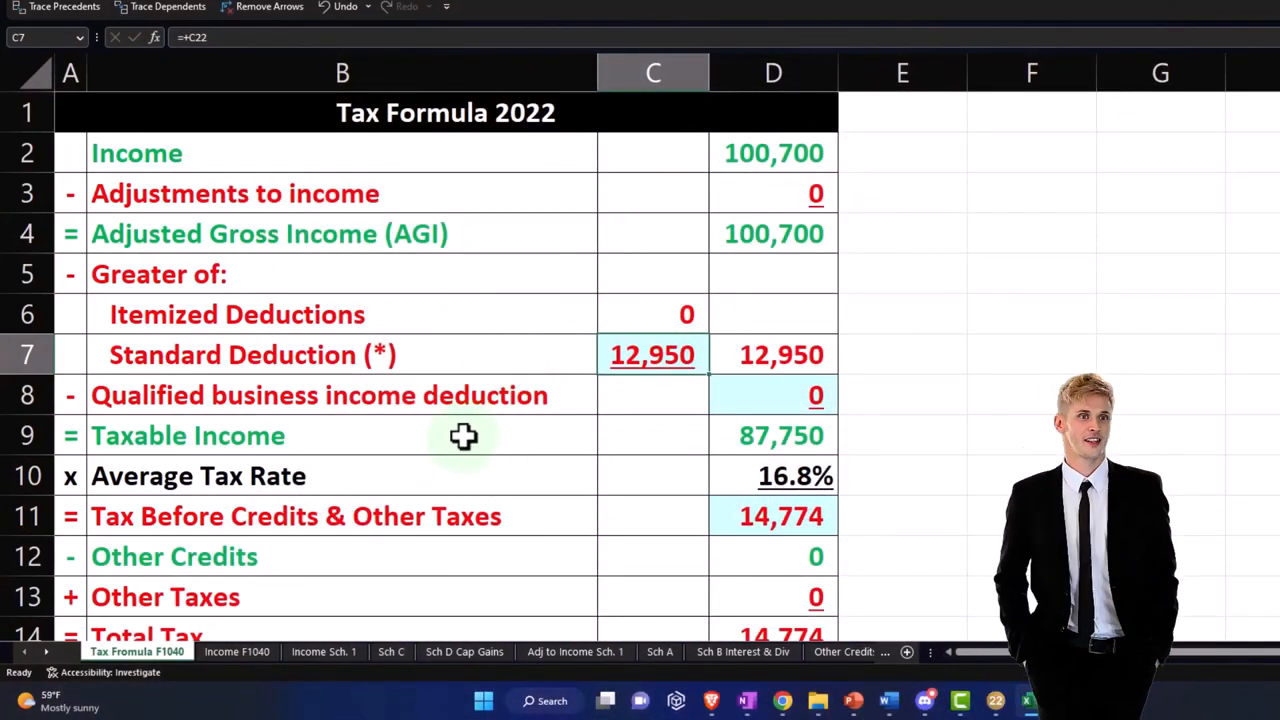
click(462, 652)
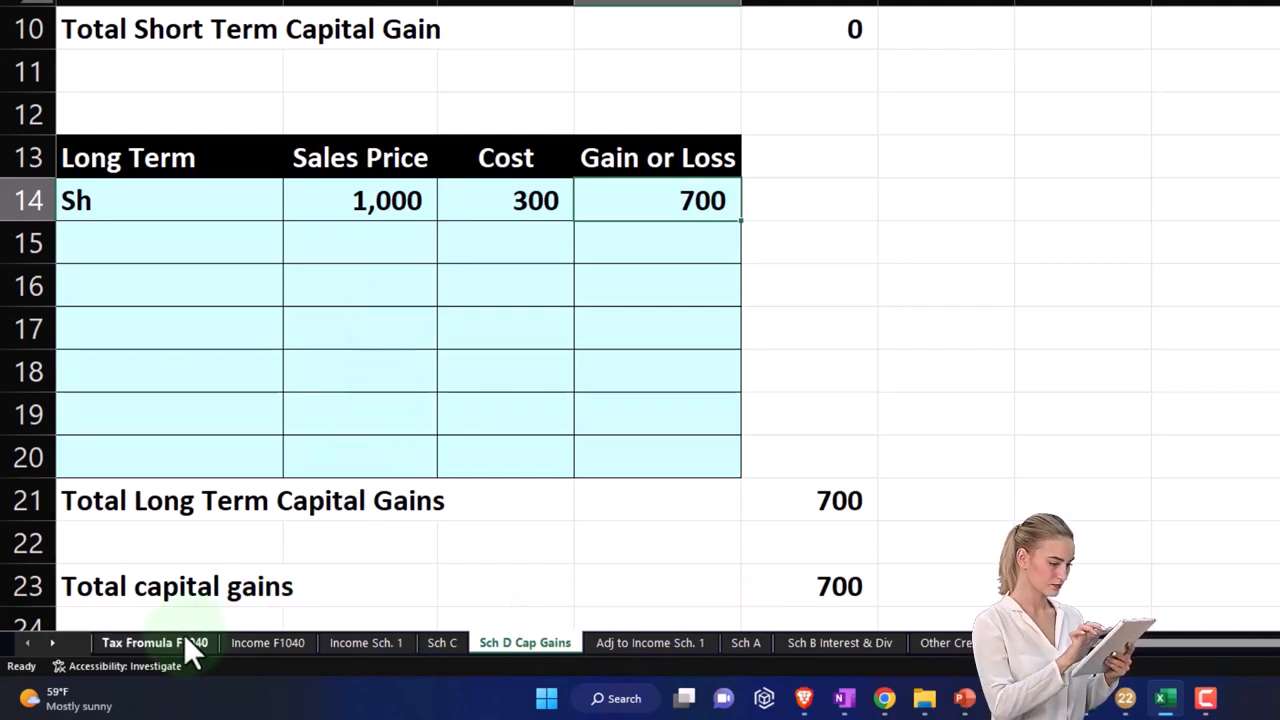
click(155, 643)
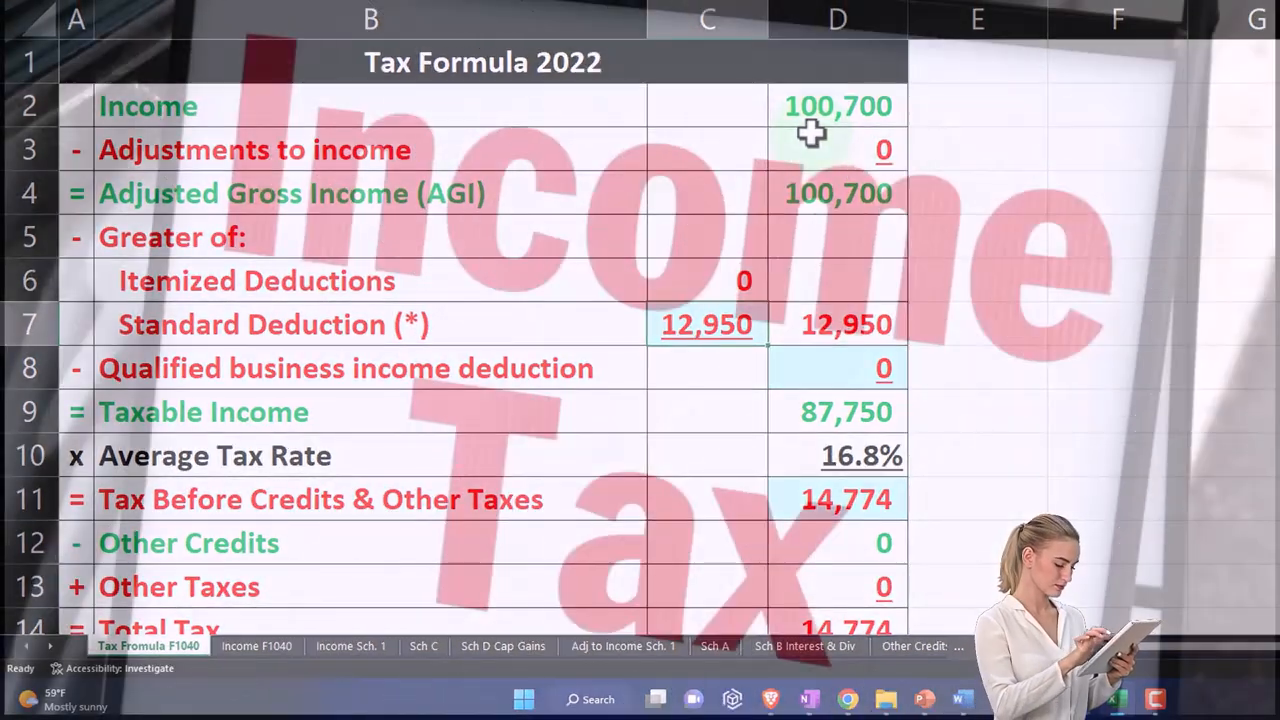
mouse_move(662, 374)
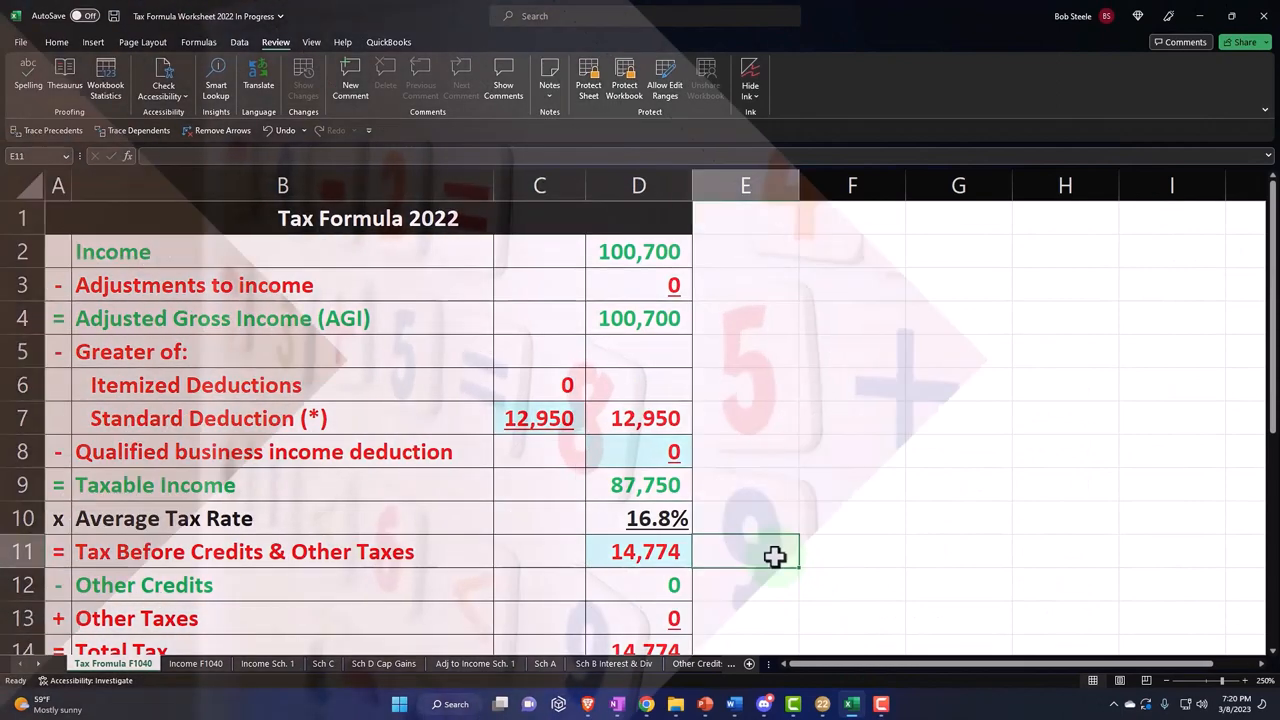
- Record prior tax 14,774, the =D11-E11 difference, the 700 gain and a 15% rate
text(14,77)
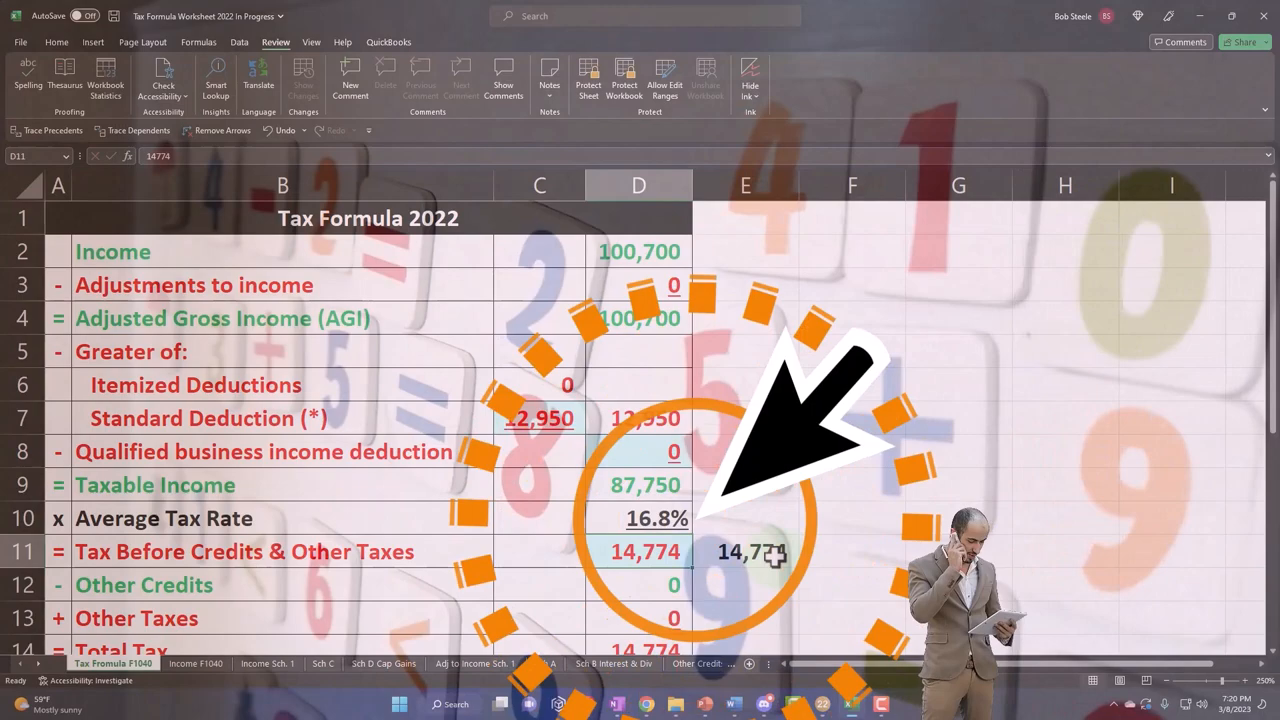
text(148)
click(852, 551)
text(=D11-E11)
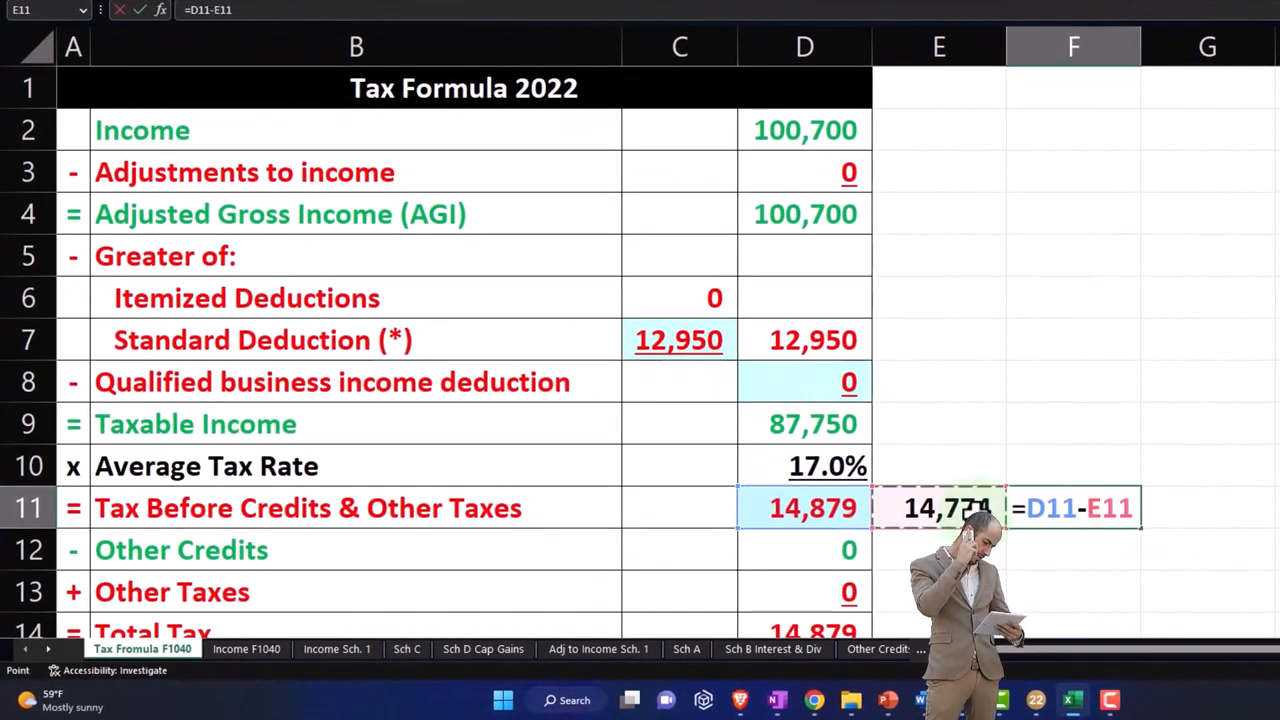
key(Enter)
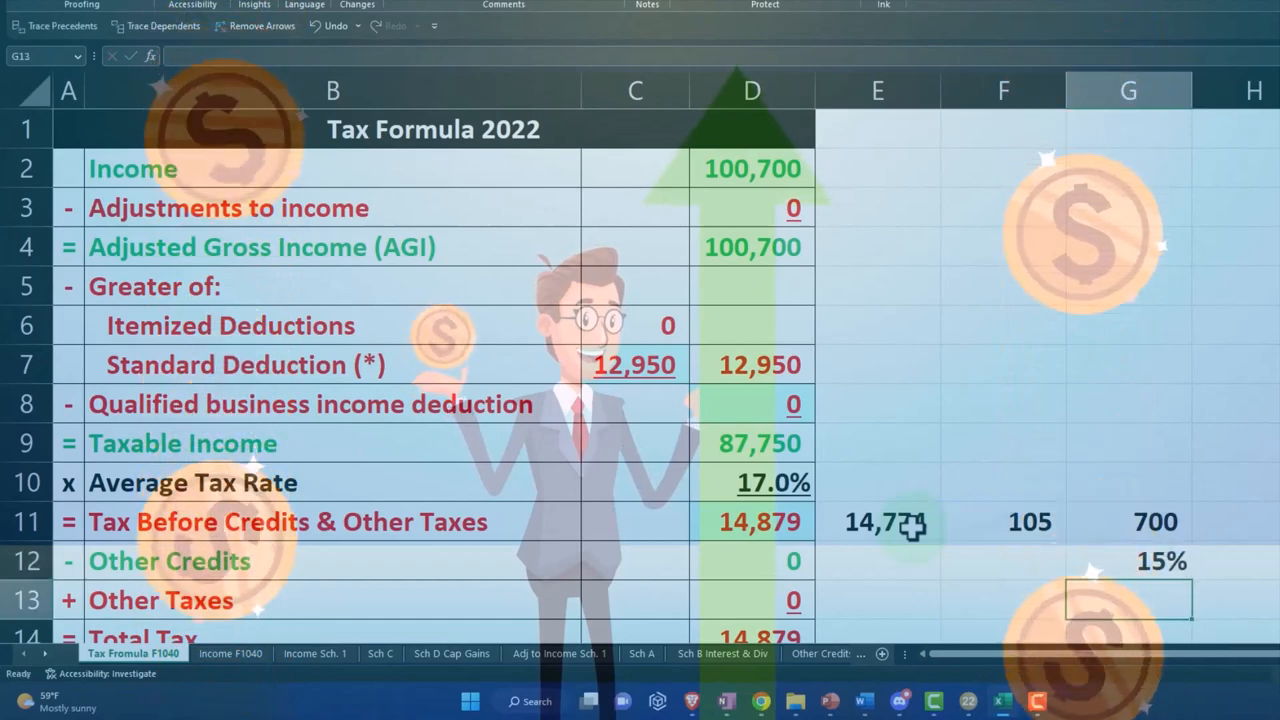
click(1131, 562)
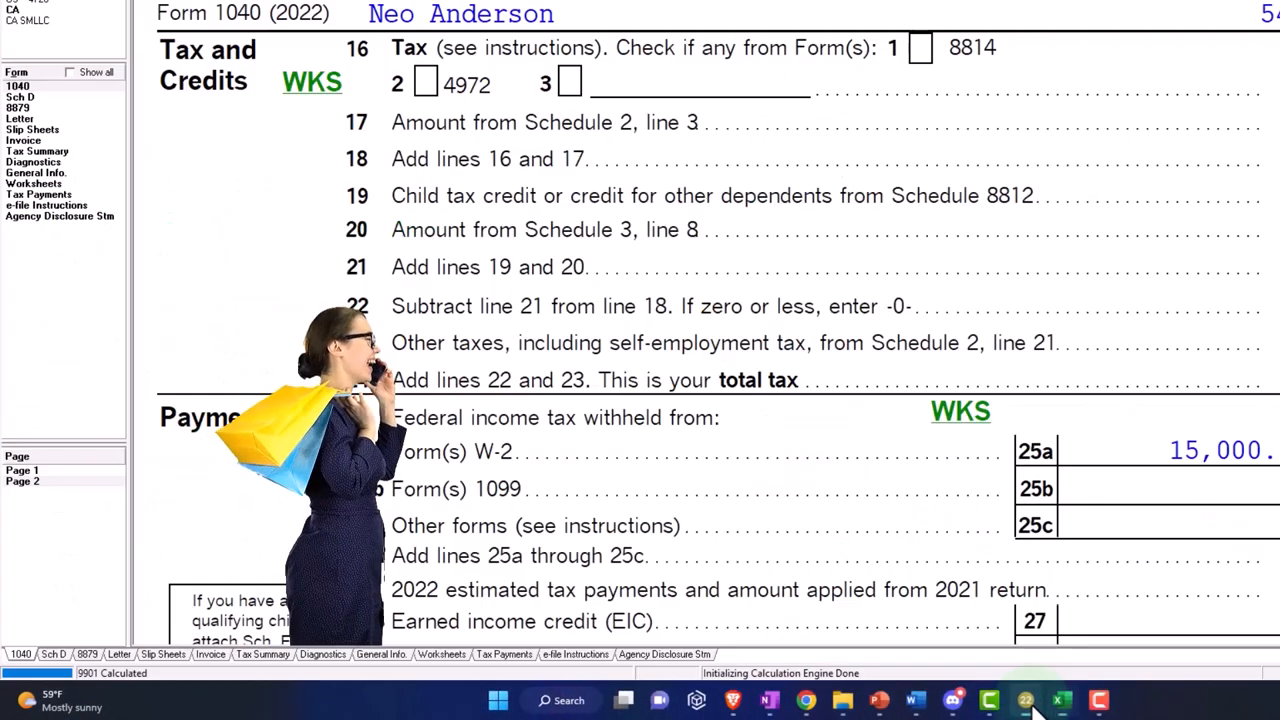
mouse_move(148, 252)
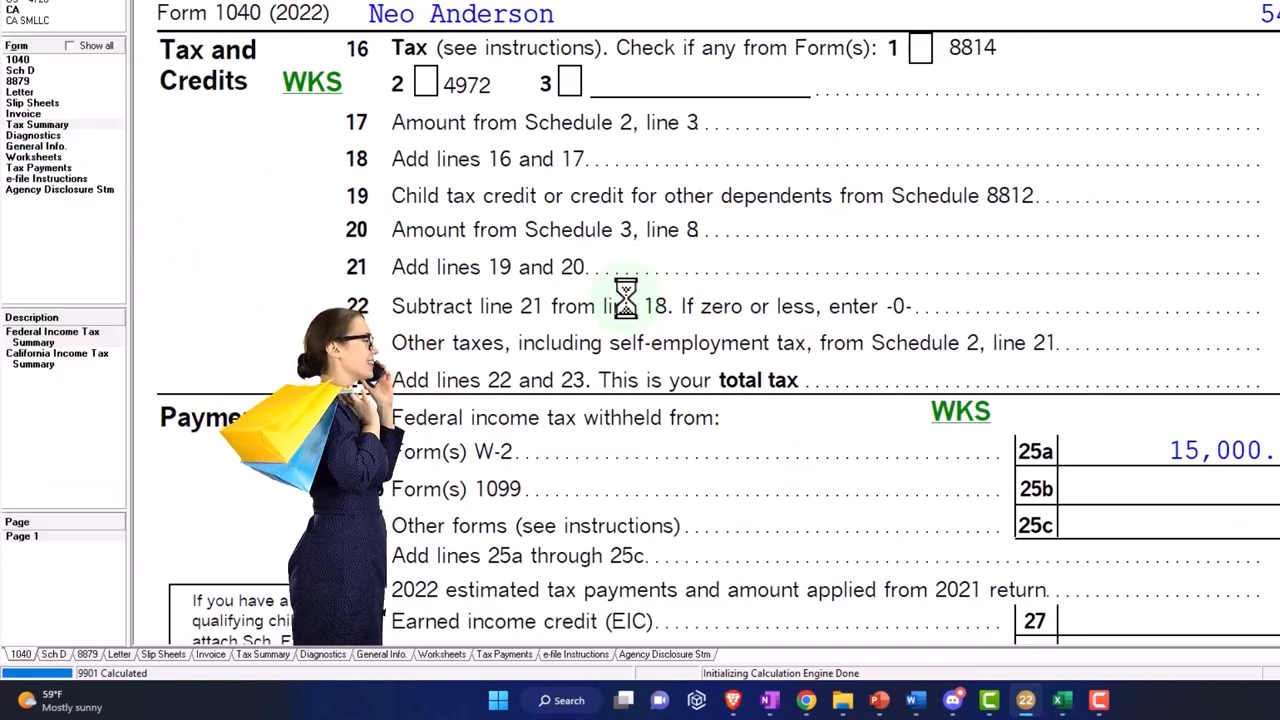
scroll(down, 3)
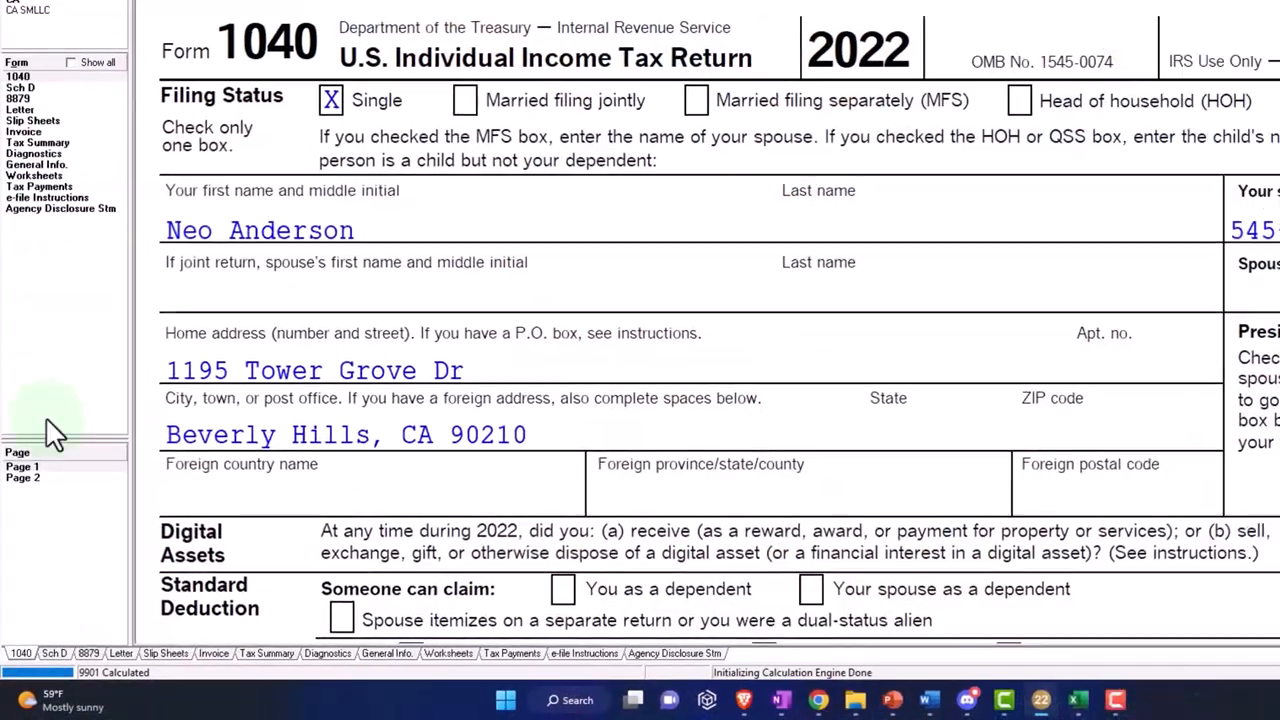
scroll(down, 3)
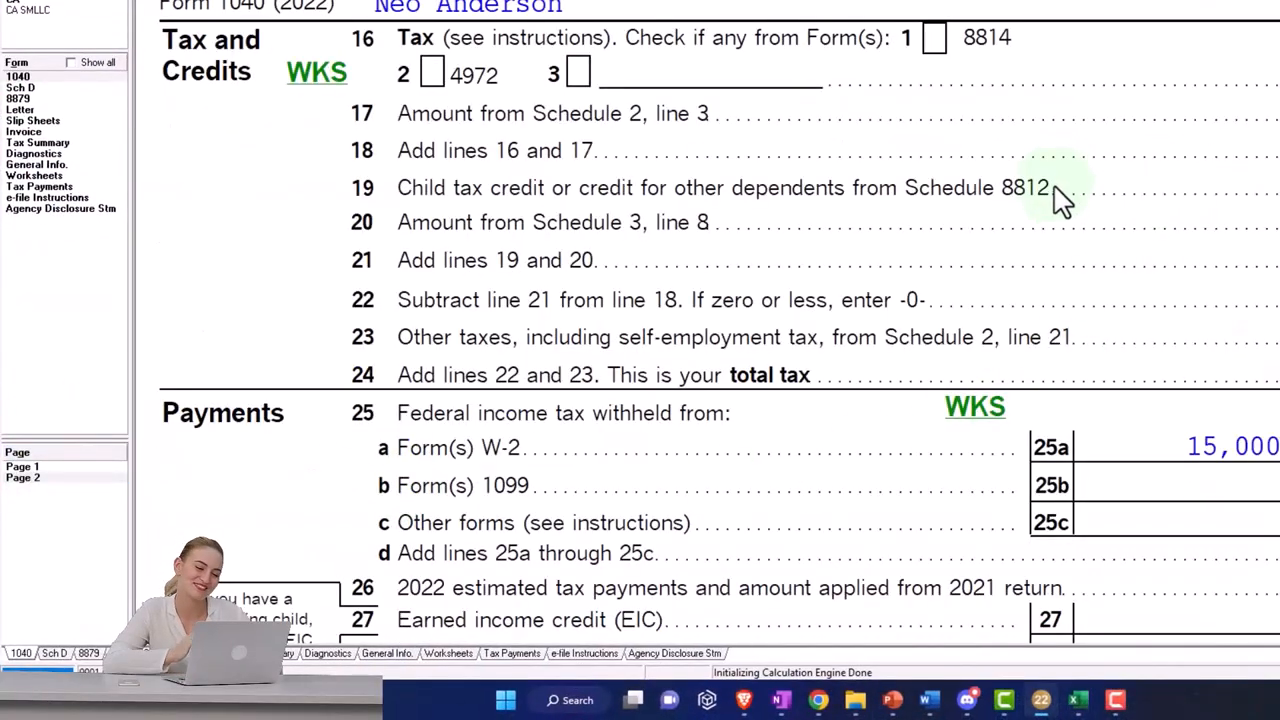
click(316, 71)
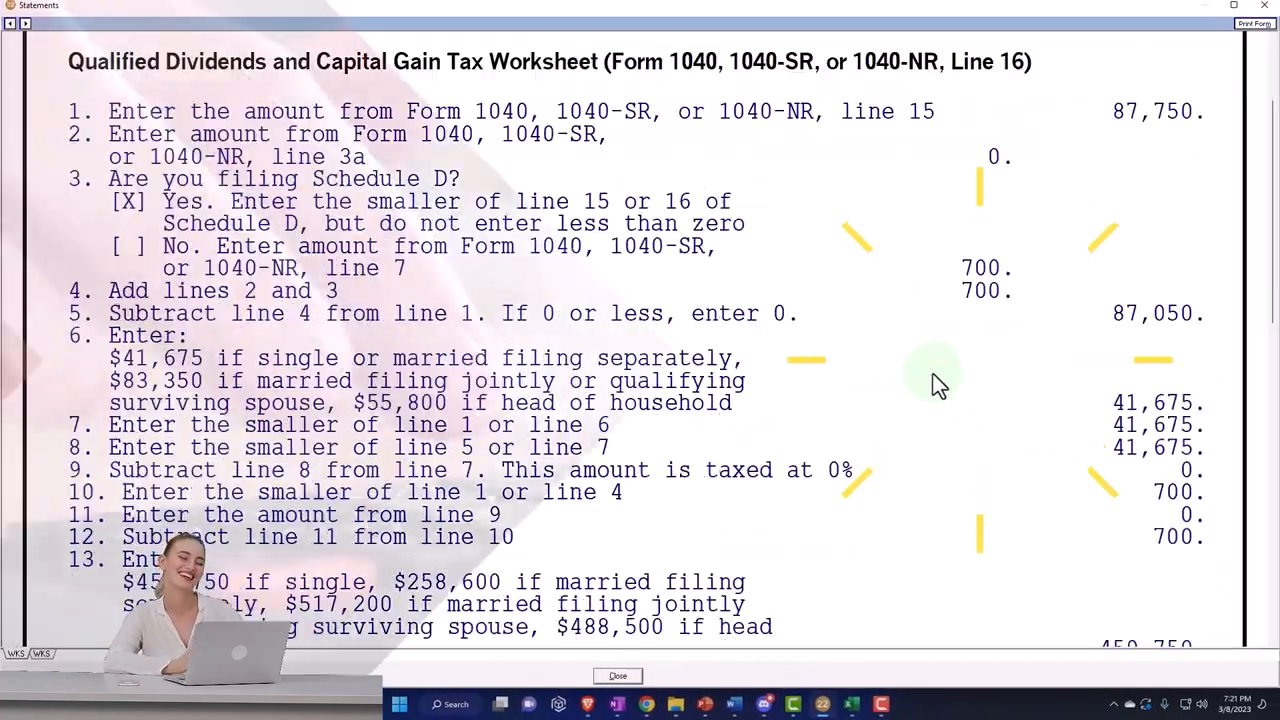
- Scroll the capital gain tax worksheet to line 16 (700), then close it
scroll(down, 3)
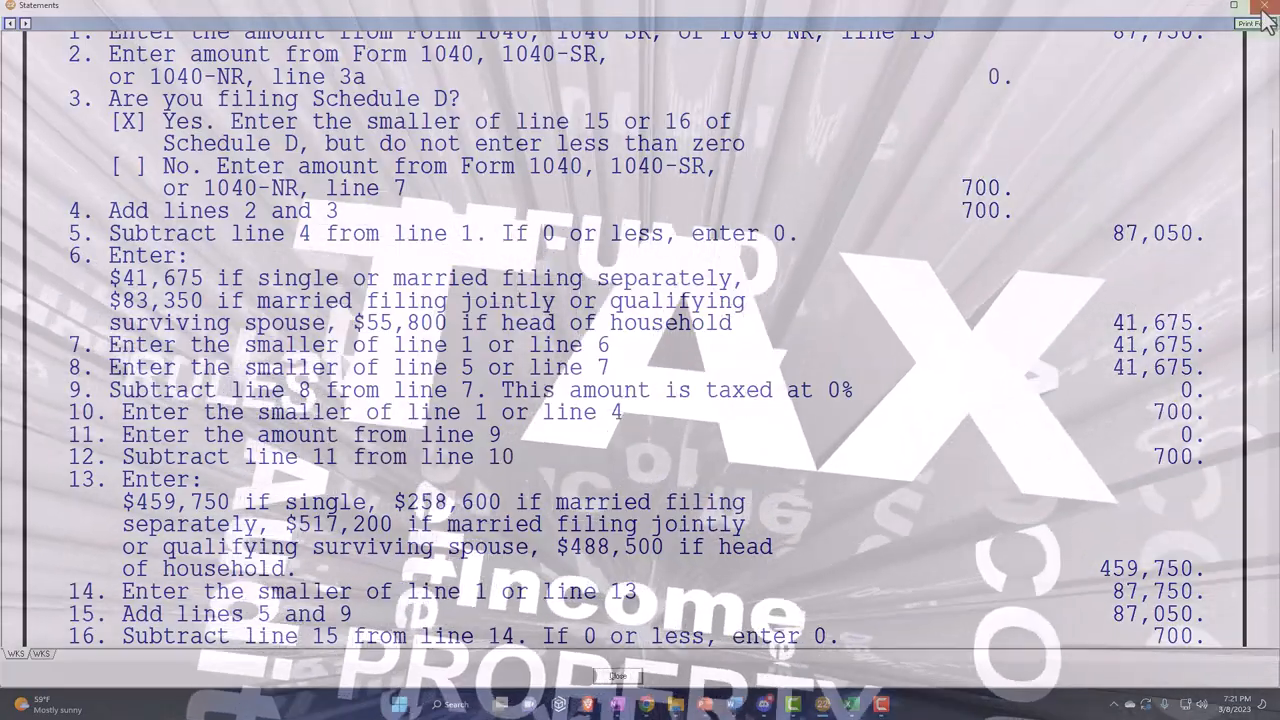
click(620, 673)
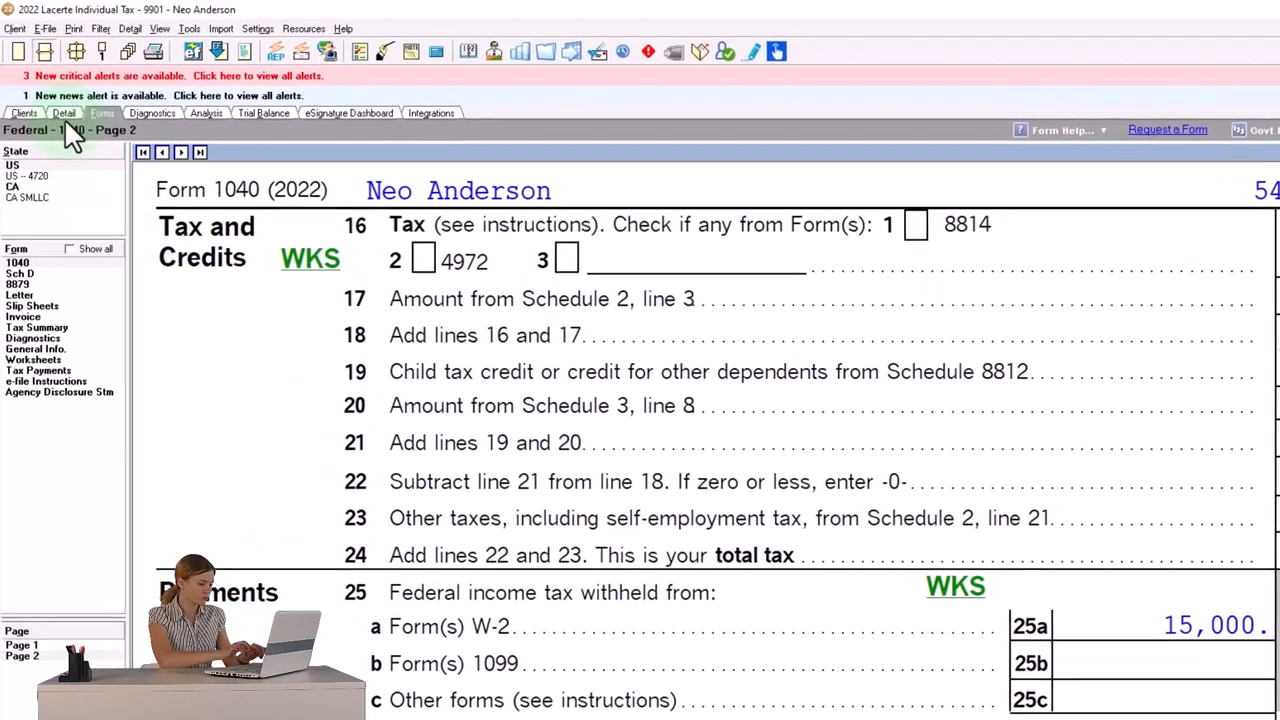
- Date the share disposition acquired 1/1/2022 and sold 6/6/2022, then view Form 1040 page 2
click(64, 113)
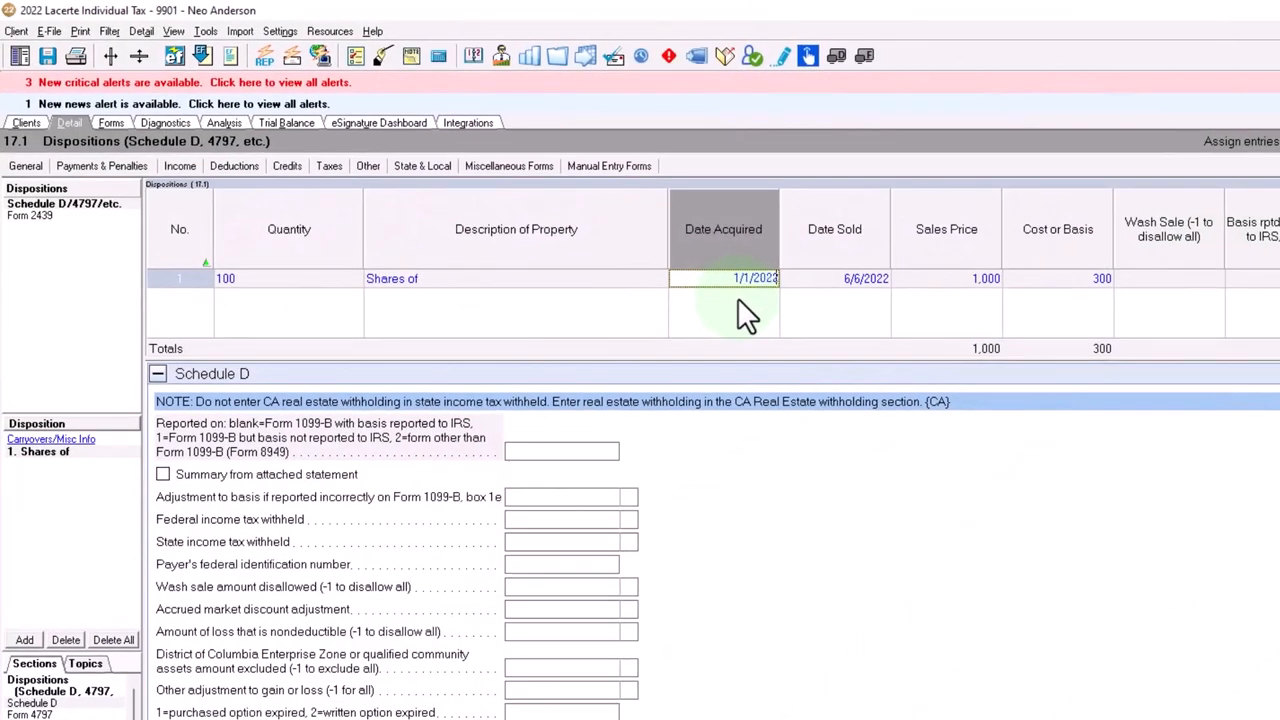
click(862, 278)
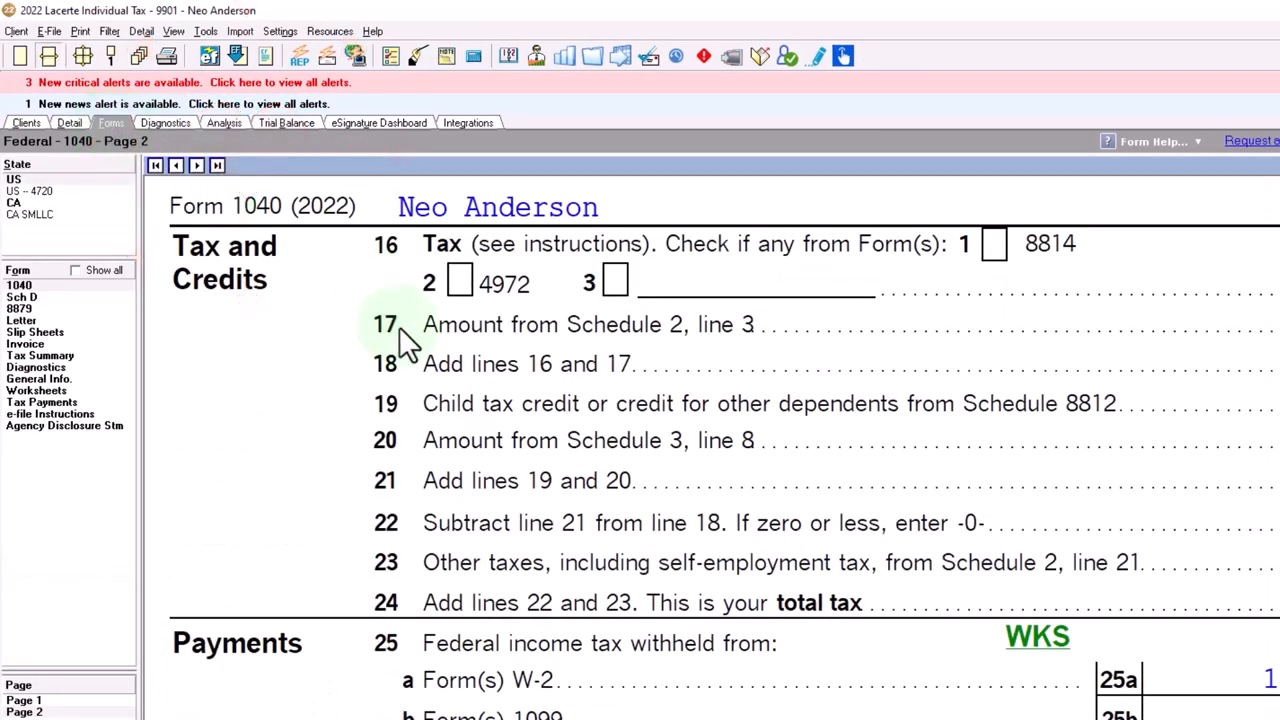
click(21, 287)
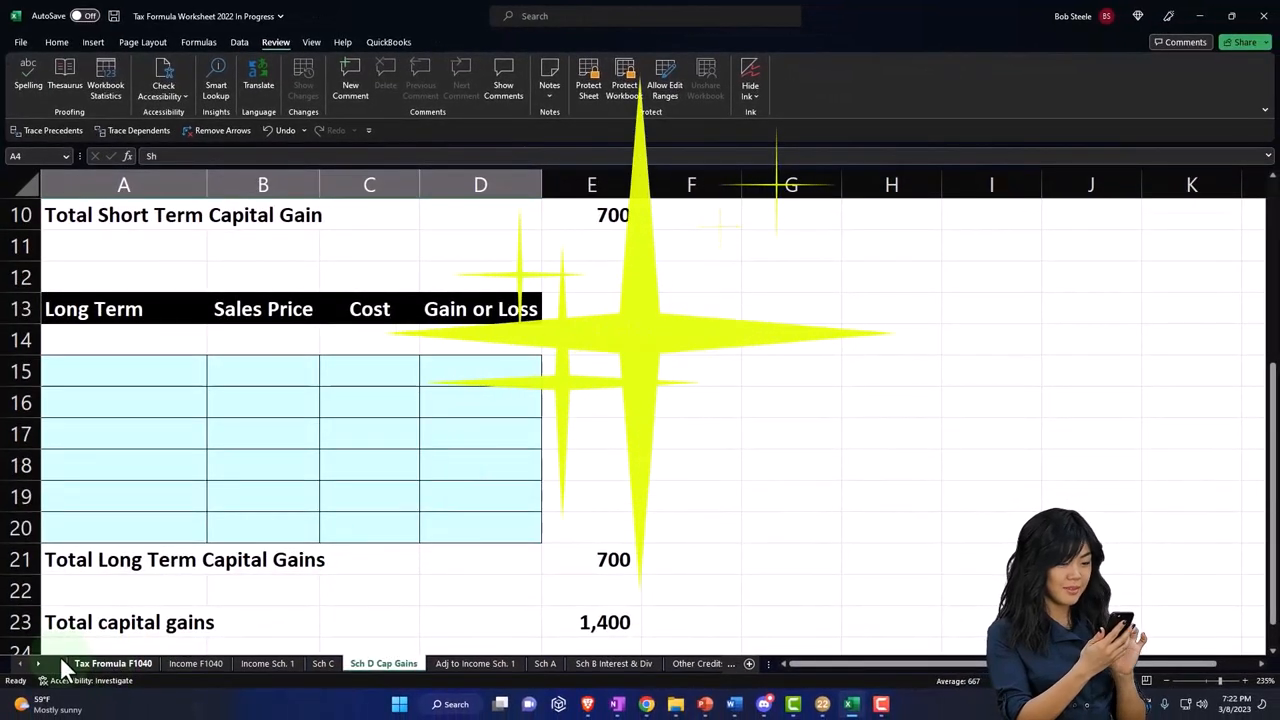
- Set tax to Lacerte's 14,928 and review the 154 difference, 22% of the 700 gain
click(112, 663)
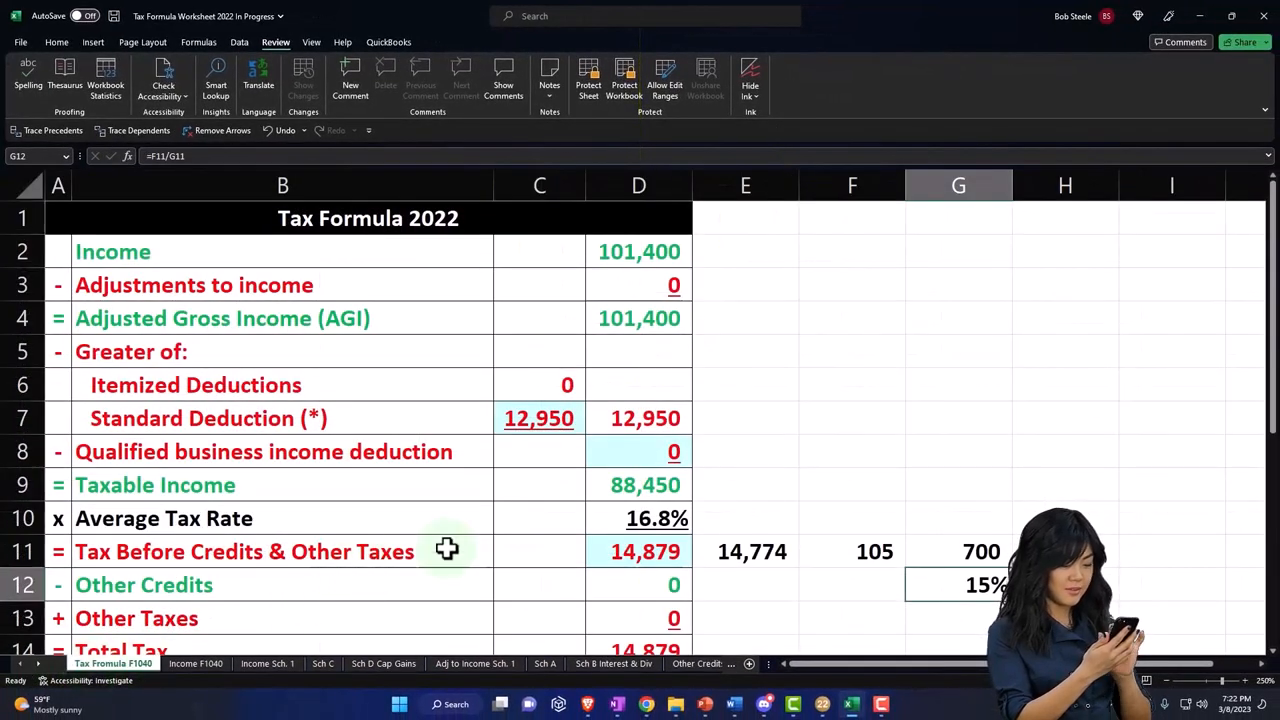
click(638, 485)
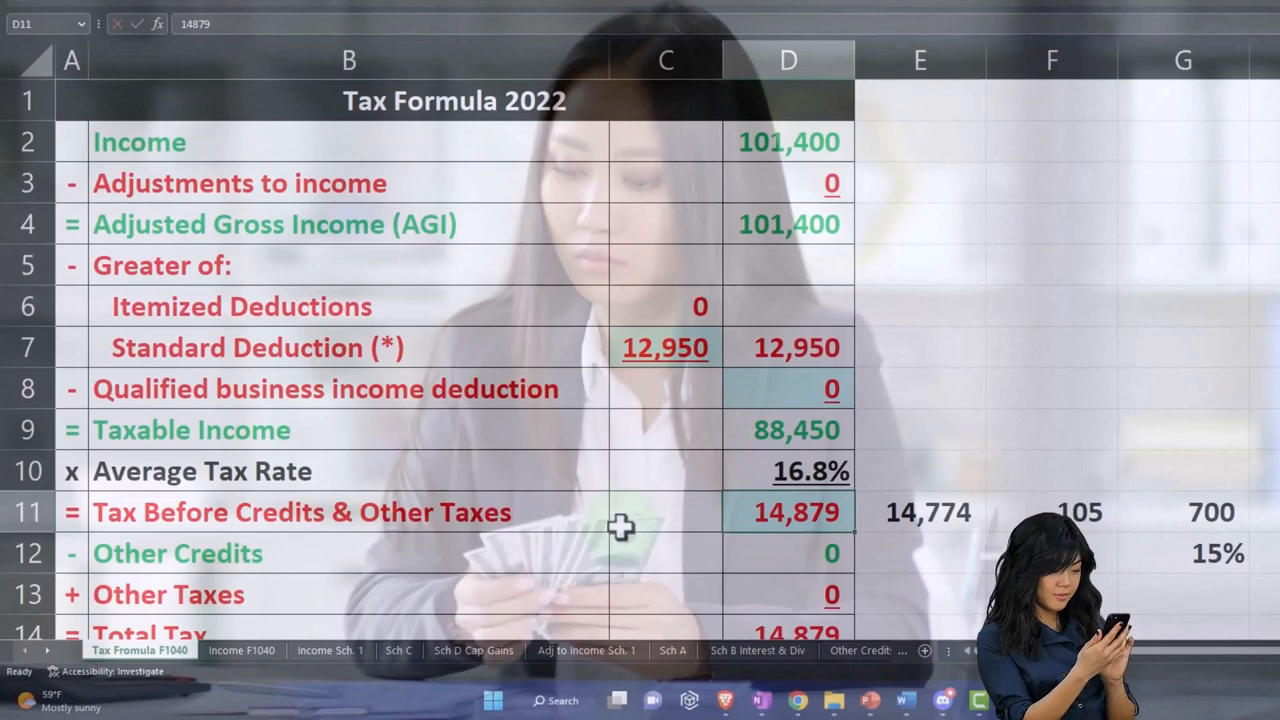
click(789, 553)
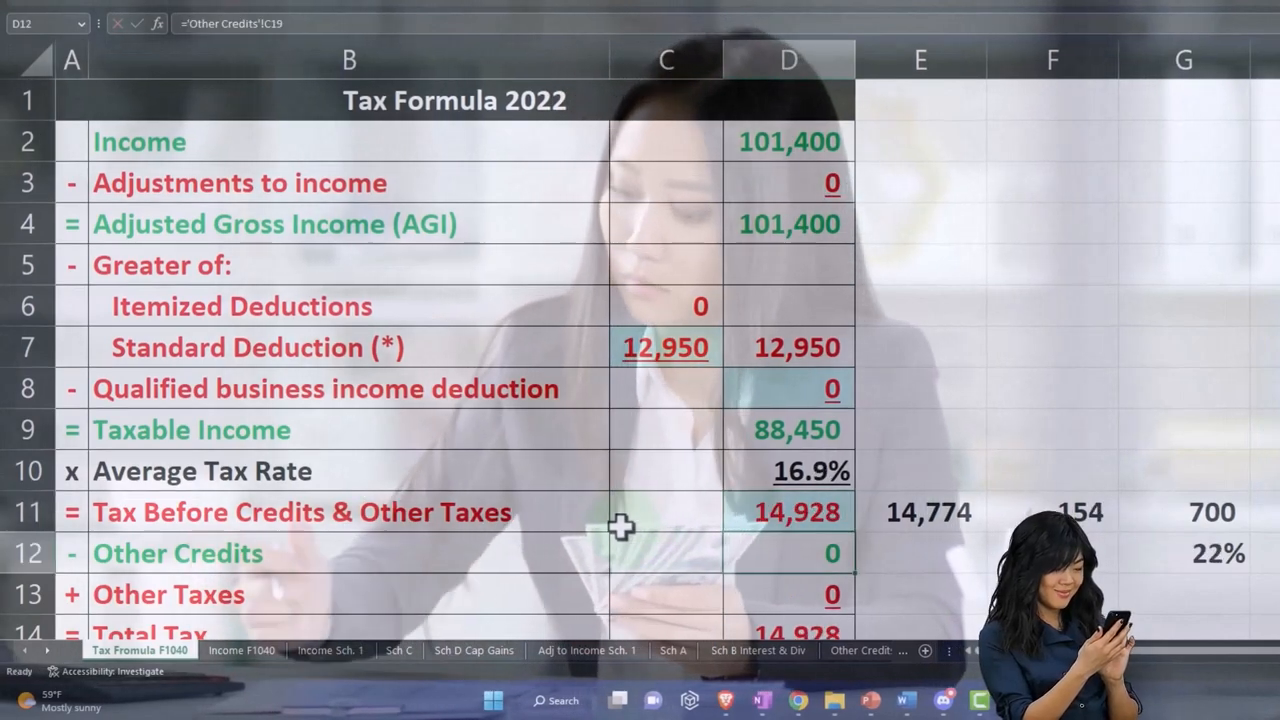
click(1079, 512)
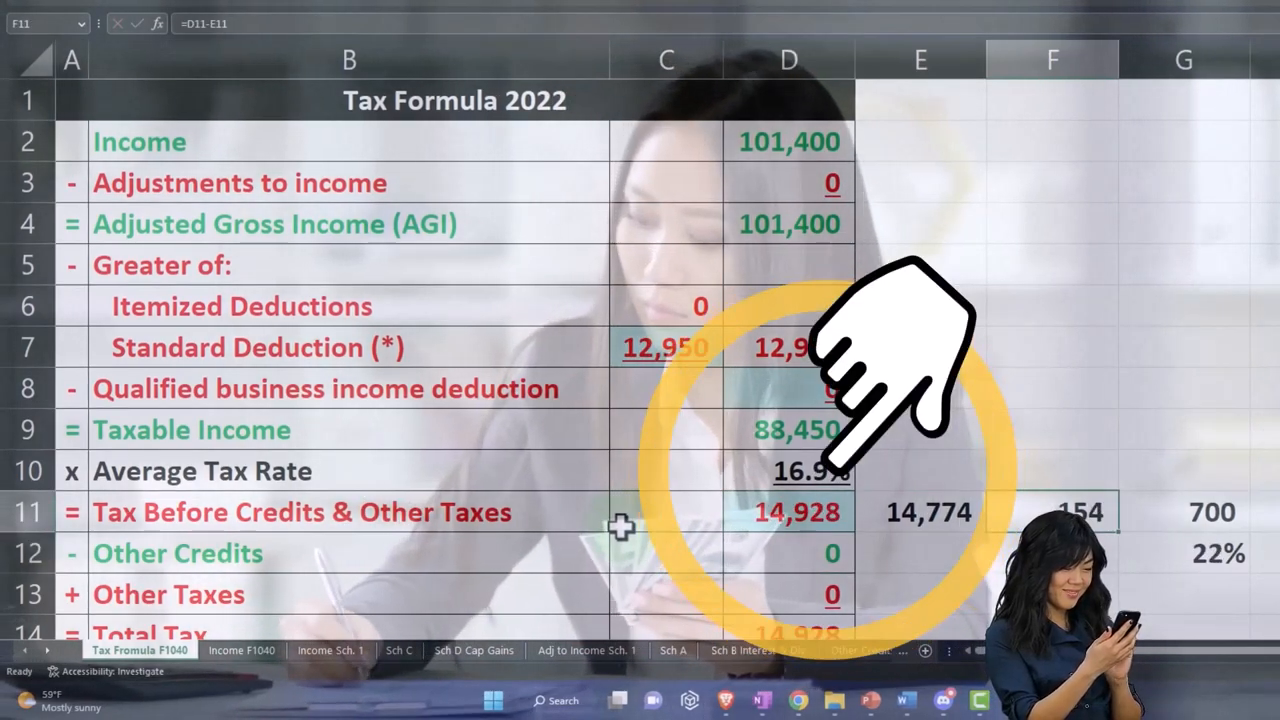
click(1207, 511)
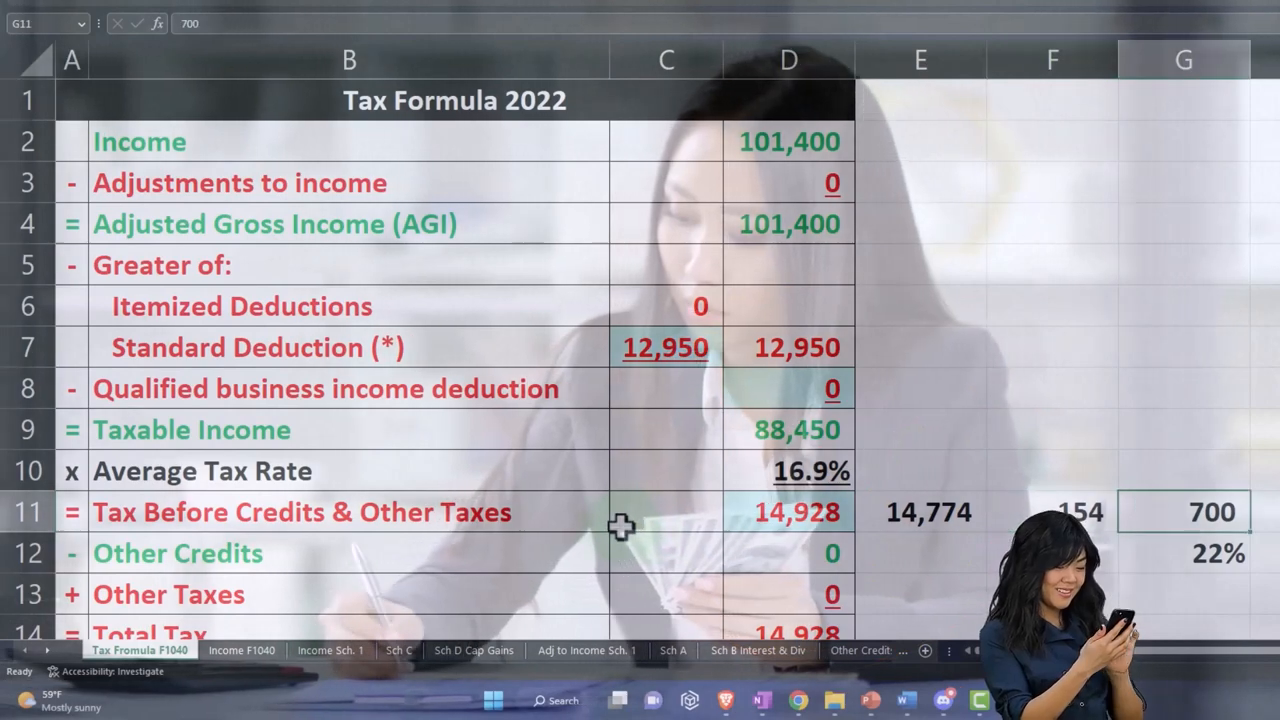
click(1077, 512)
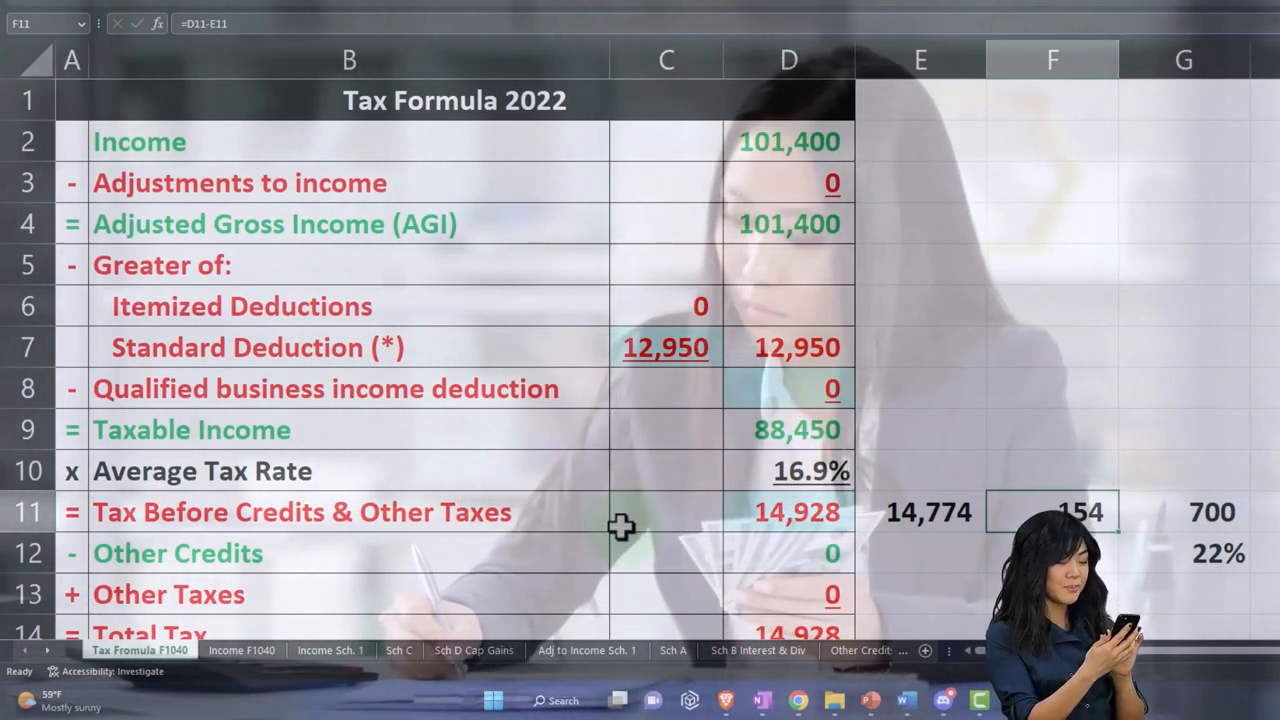
click(1204, 553)
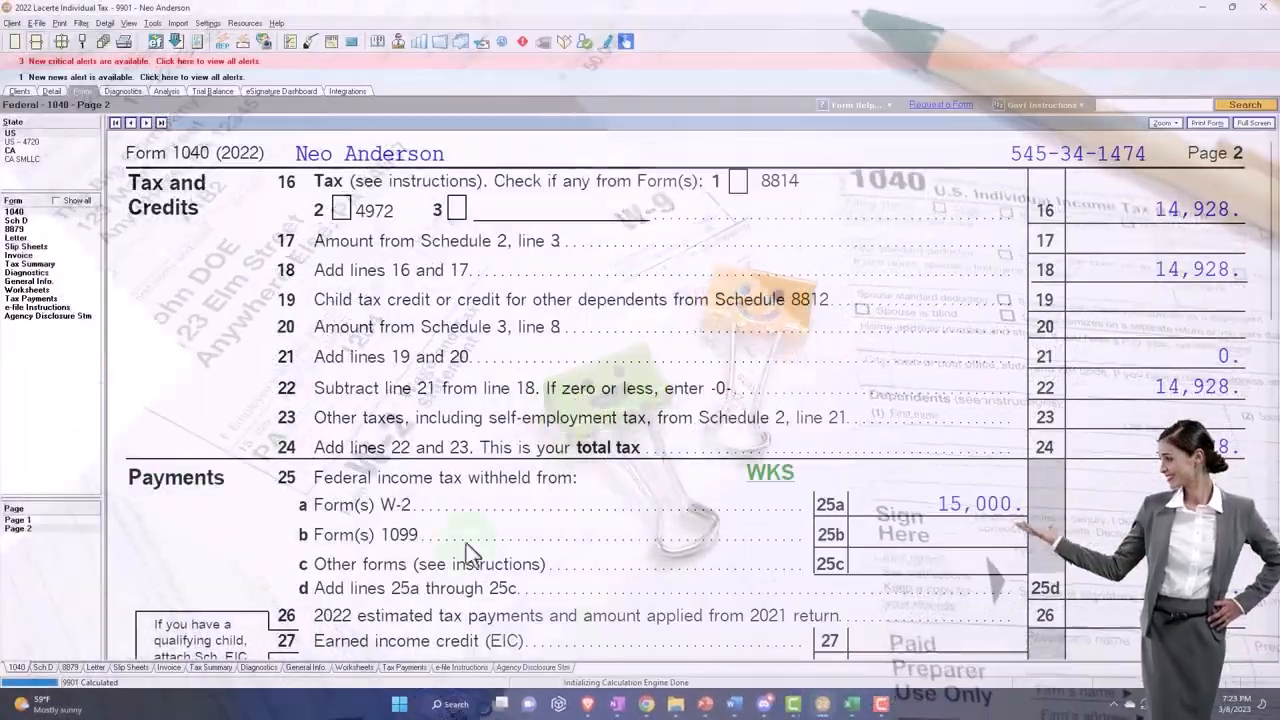
- Show Schedule D's short-term line 1a with 1,000 proceeds and 300 cost
click(16, 228)
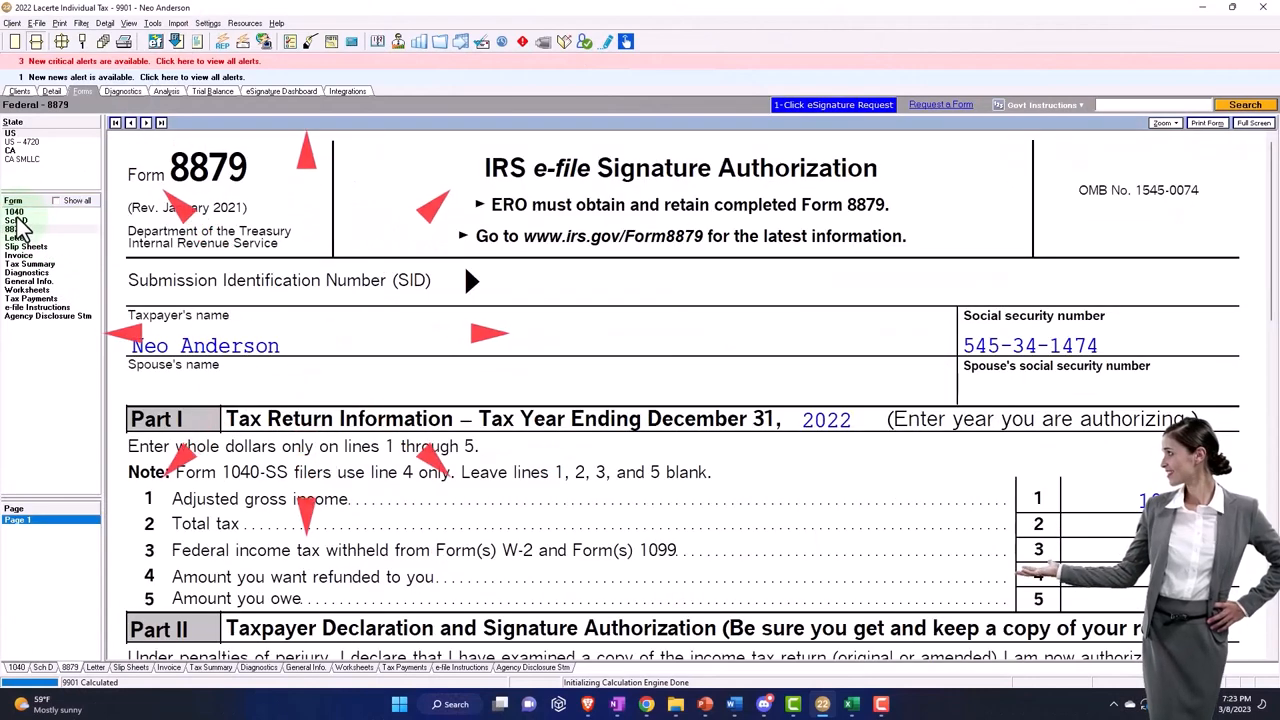
click(16, 219)
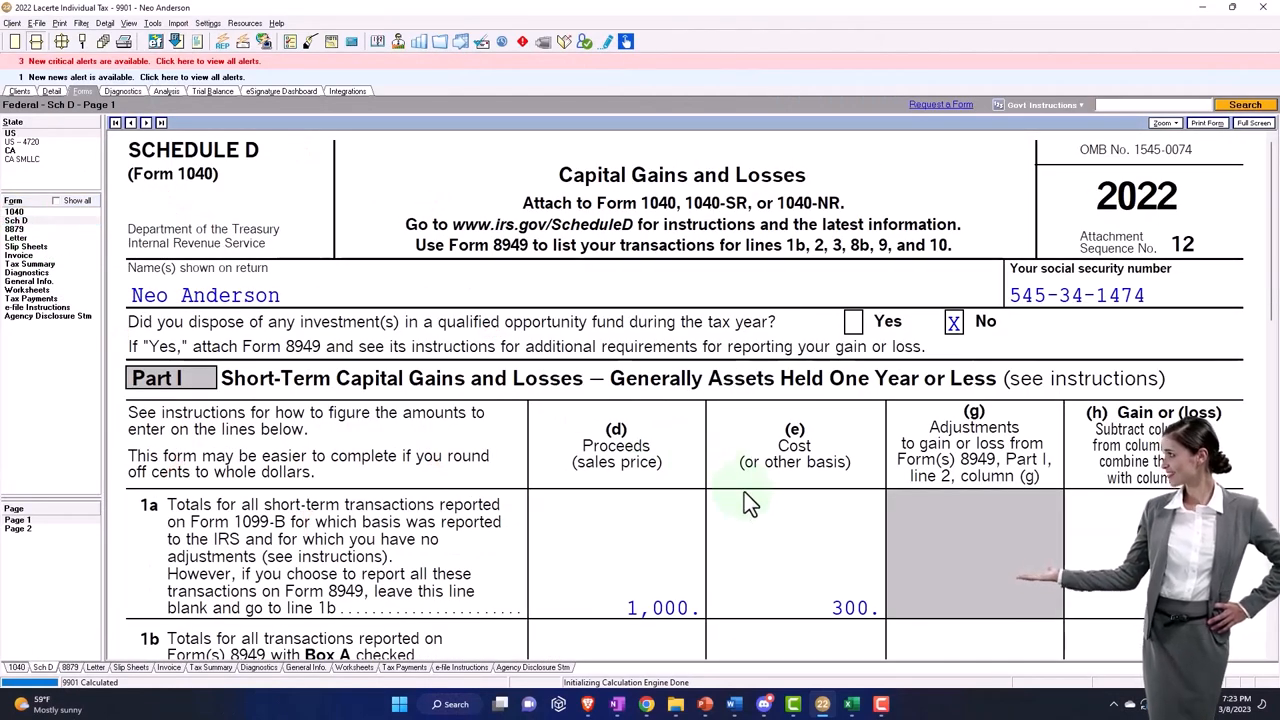
scroll(down, 3)
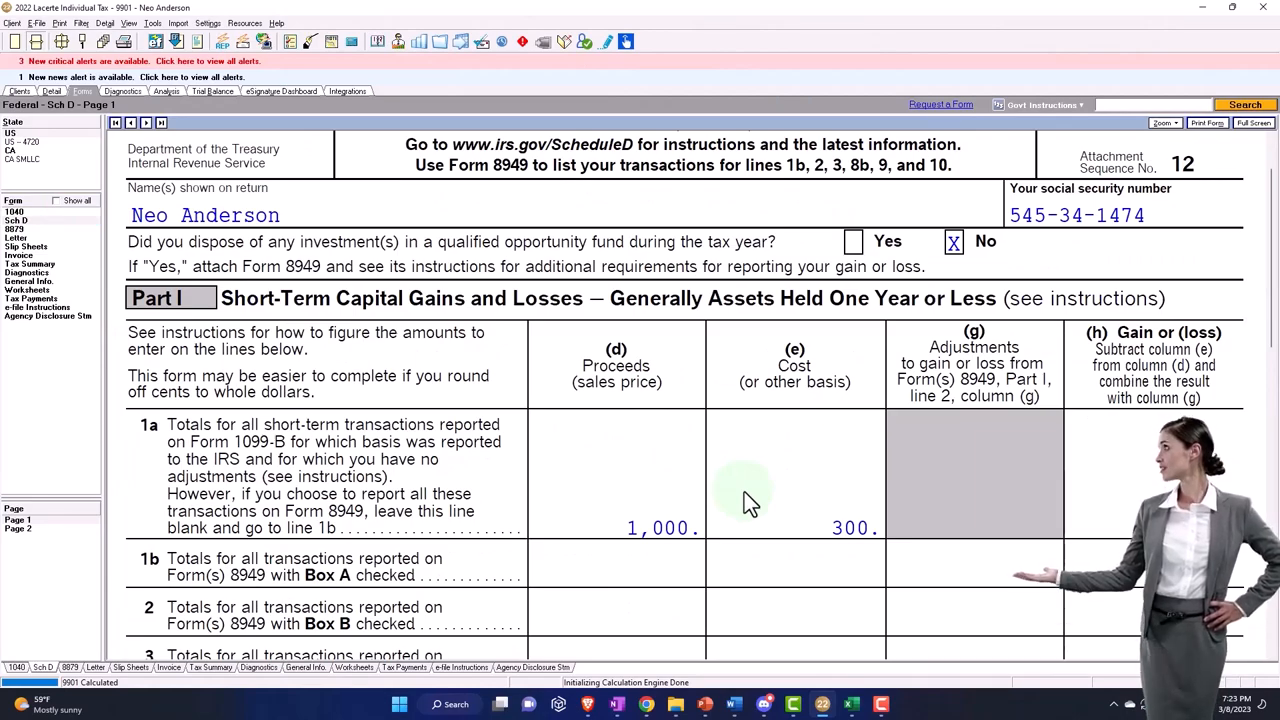
scroll(down, 3)
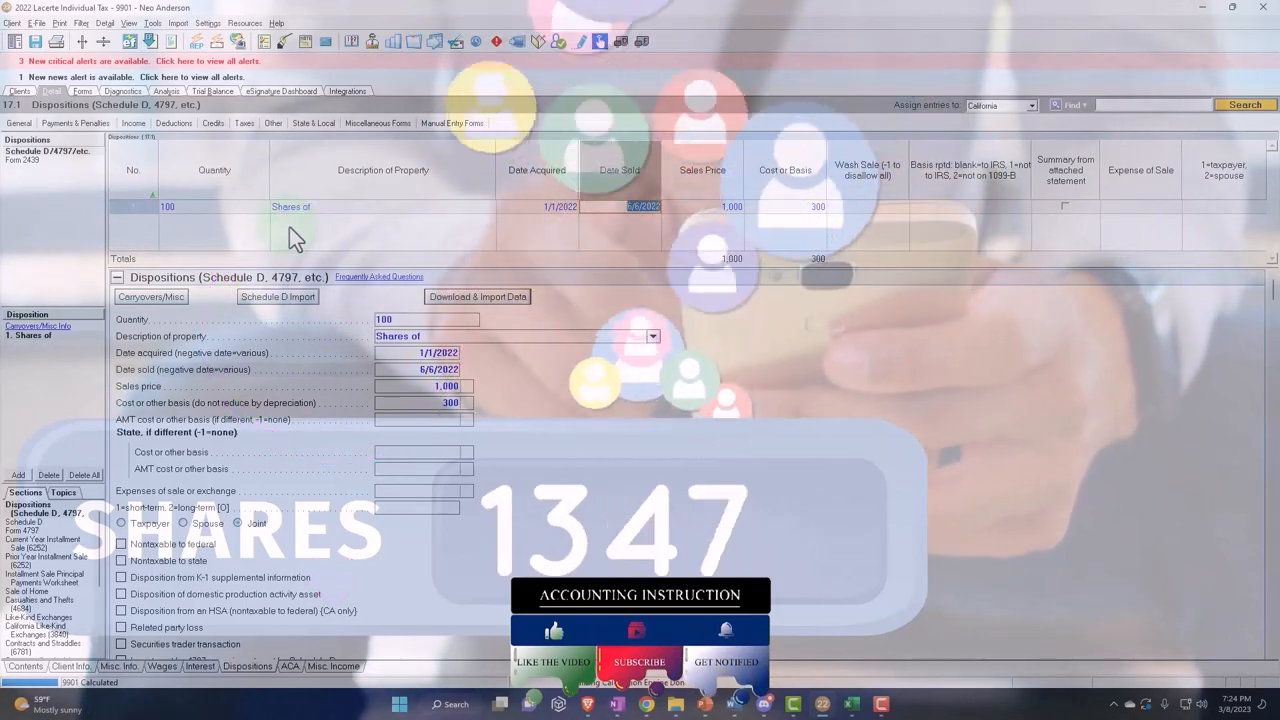
- Describe the first disposition as 'E Traid - See attached for detail ST'
click(290, 206)
text(E Traid - See attached for detail ST)
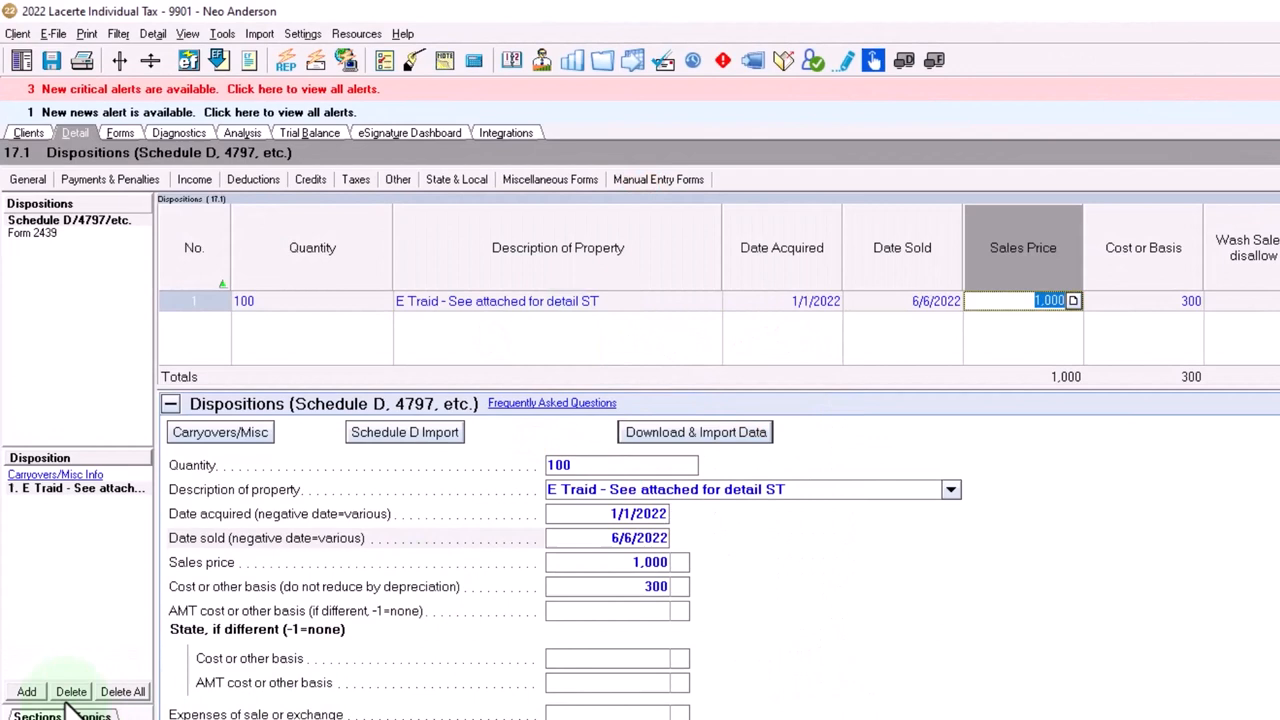
- Add a 100-share disposition 'E Traid - See attached for detial LT', acquired -1/1/2000, sold -6/6/2022
click(24, 691)
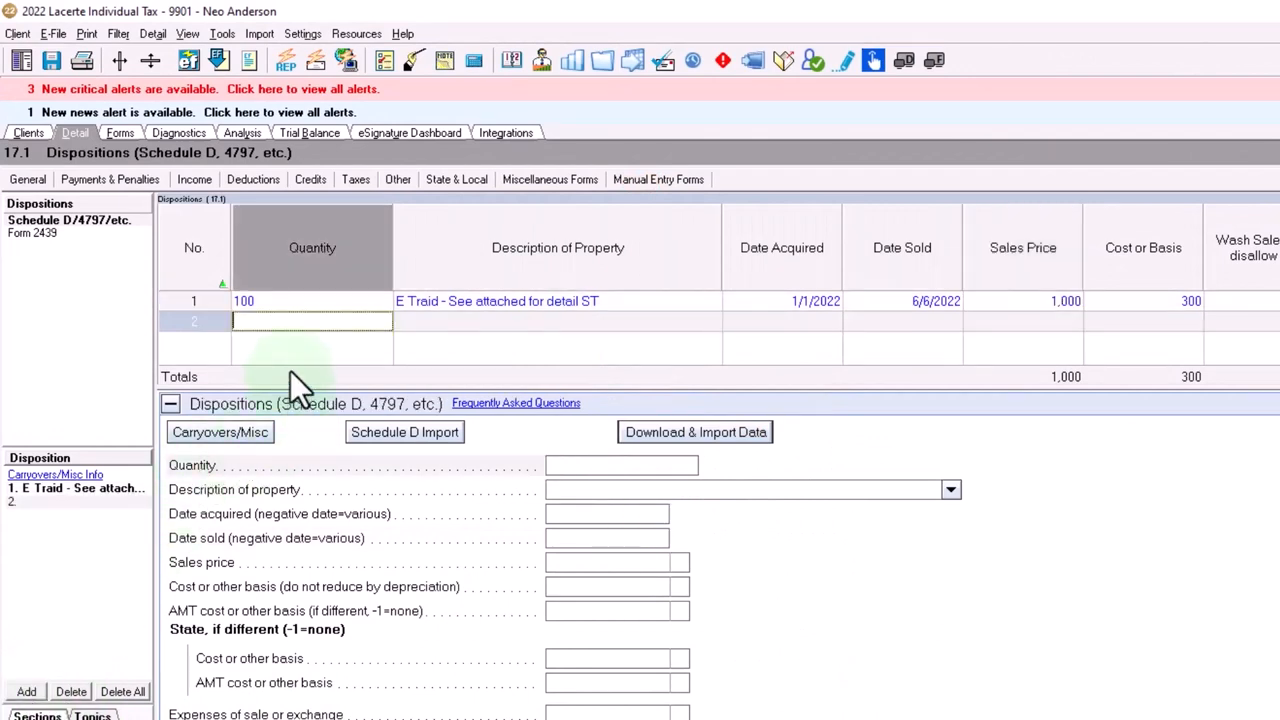
text(100)
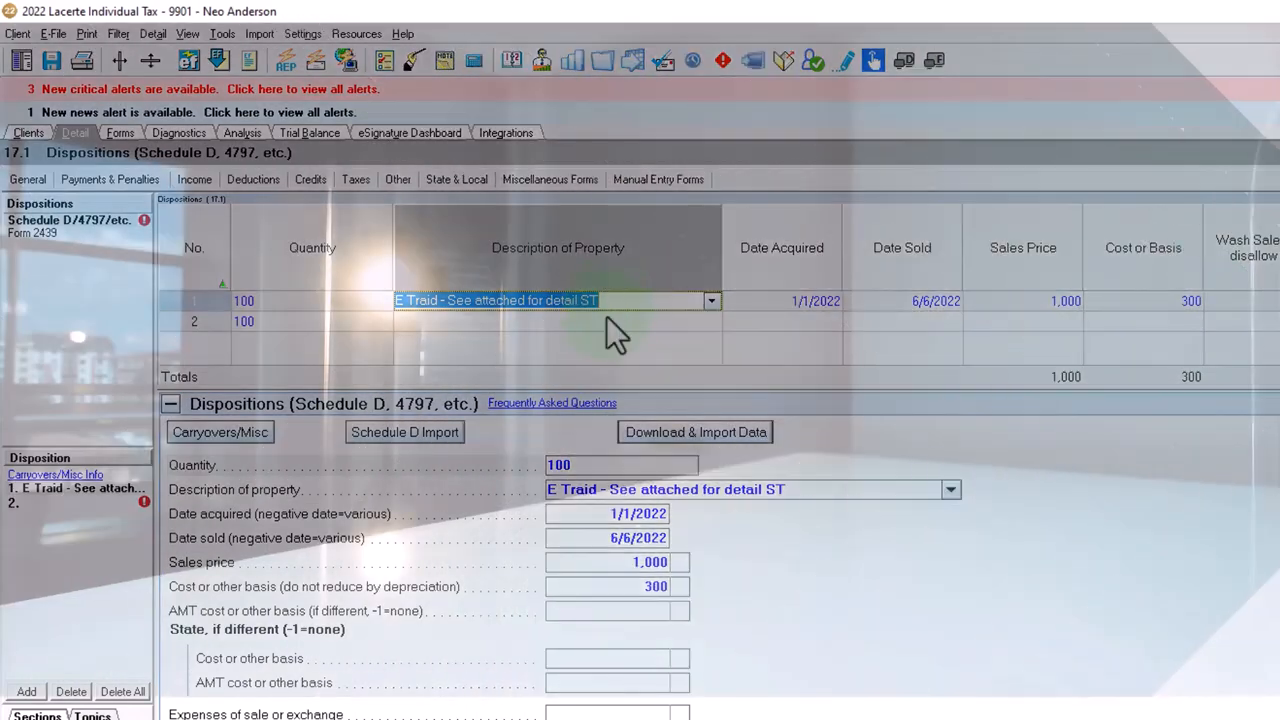
click(500, 322)
text(E Tr)
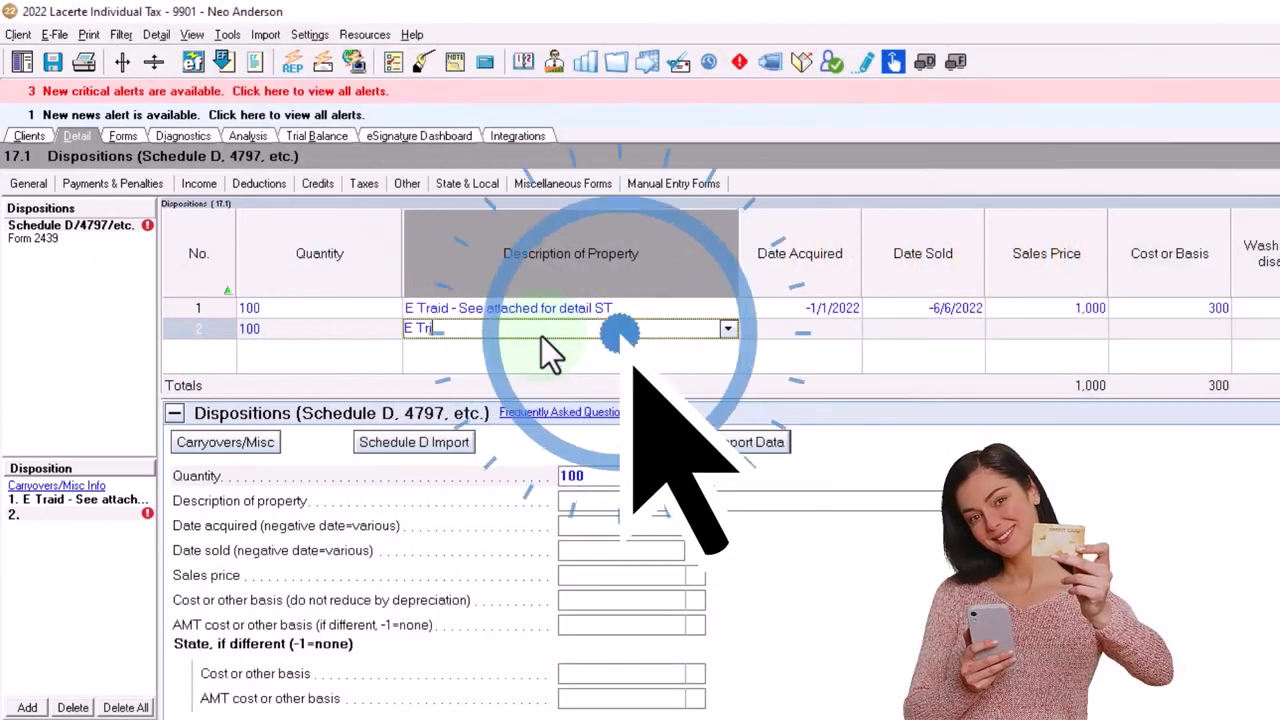
click(727, 328)
text(aid - See attached)
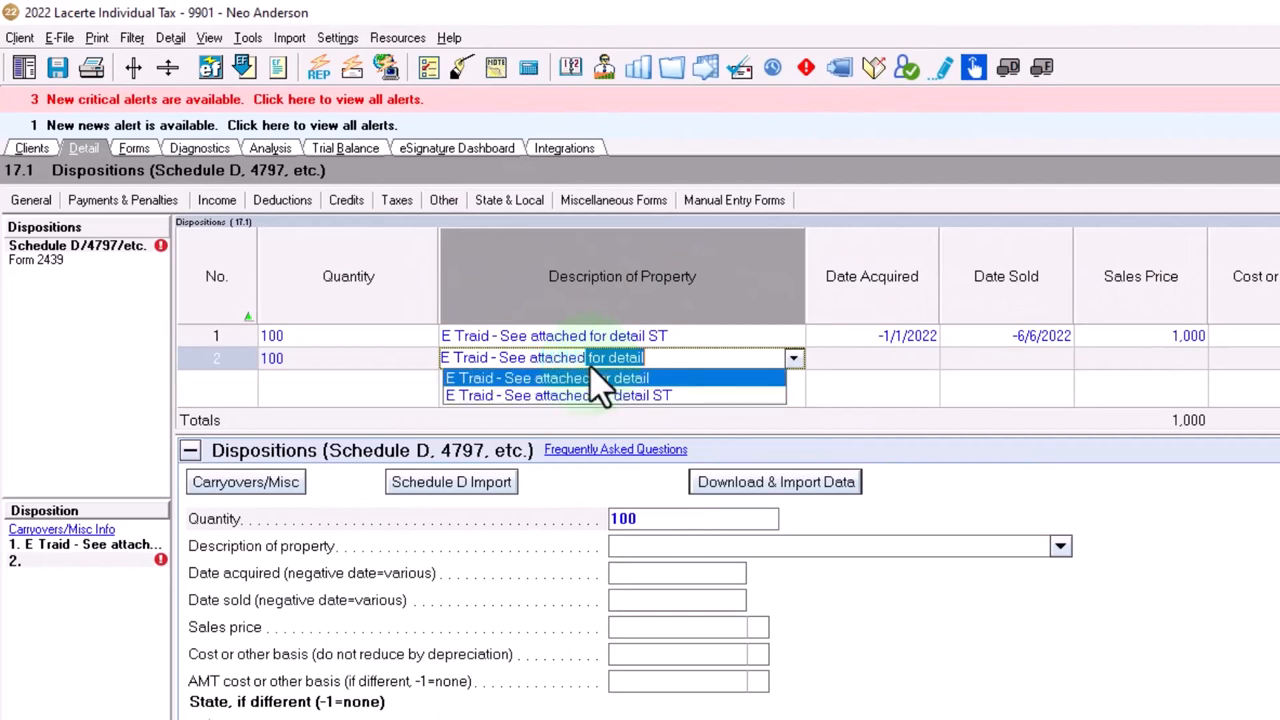
click(555, 377)
text( for detial LT)
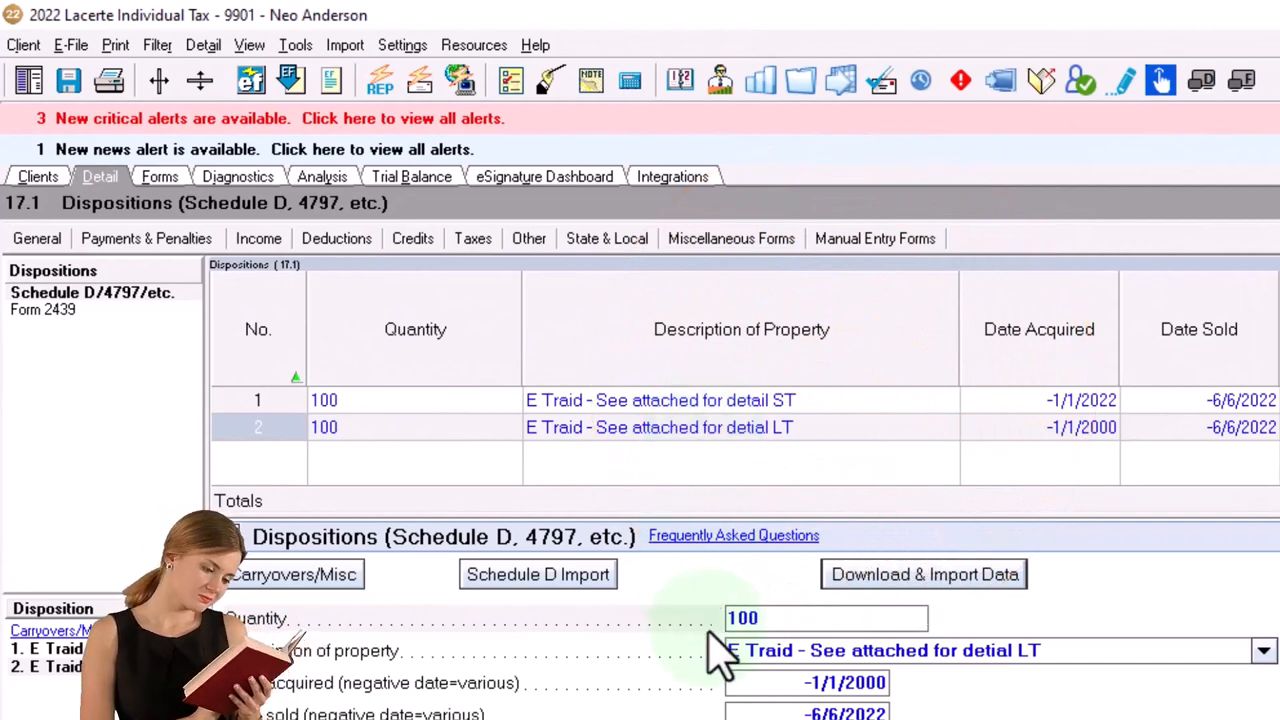
mouse_move(745, 500)
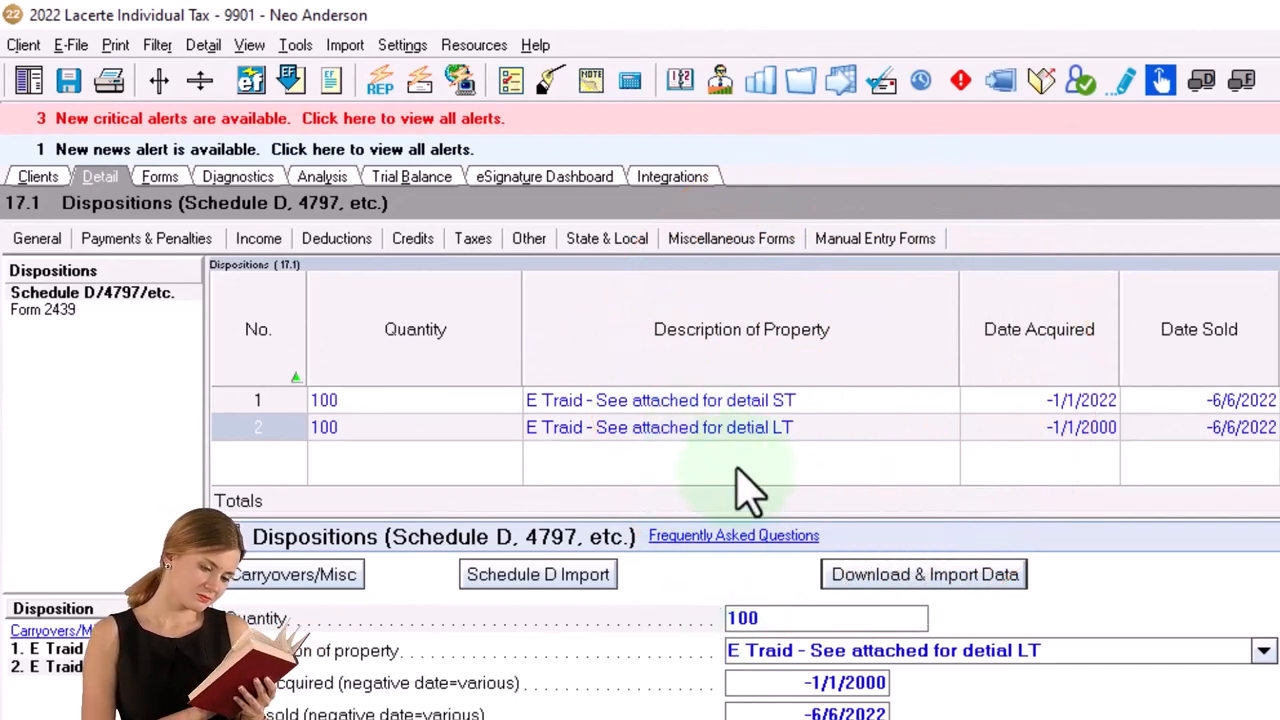